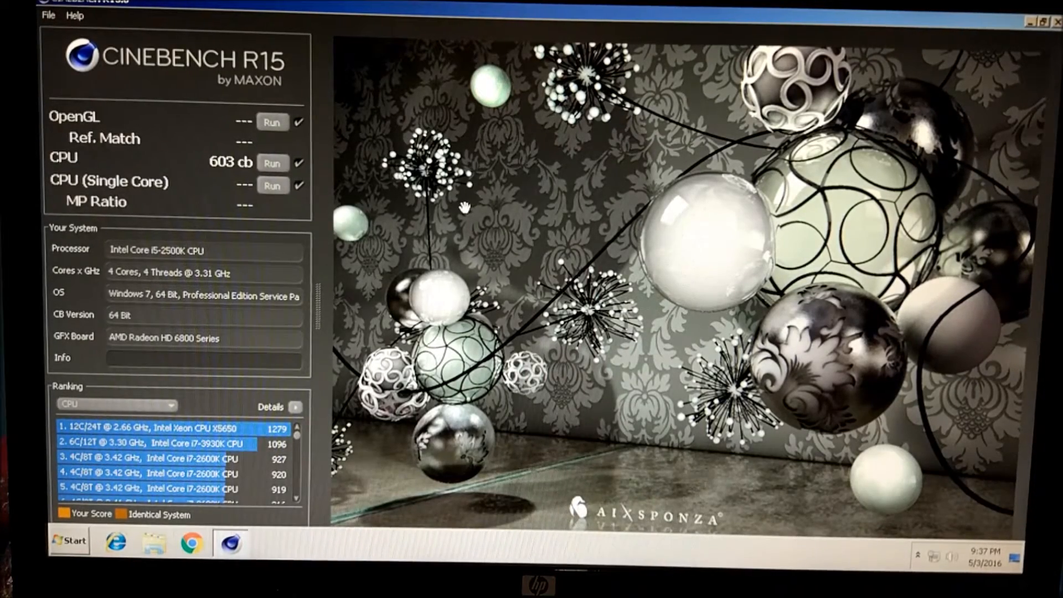
Start the multi-core CPU benchmark, then relaunch explorer as a new Windows task.
click(273, 163)
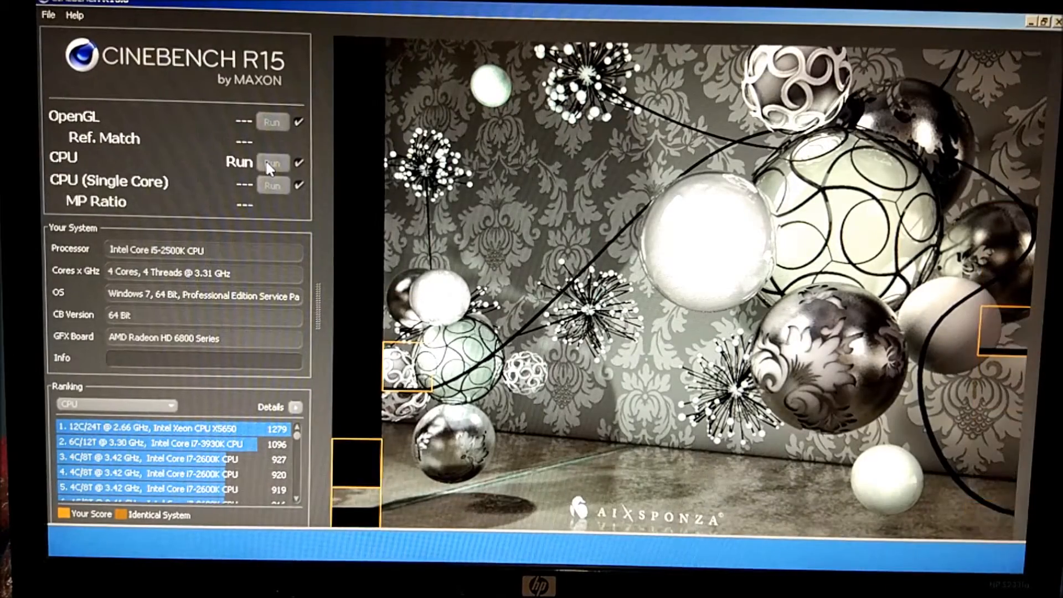
click(273, 163)
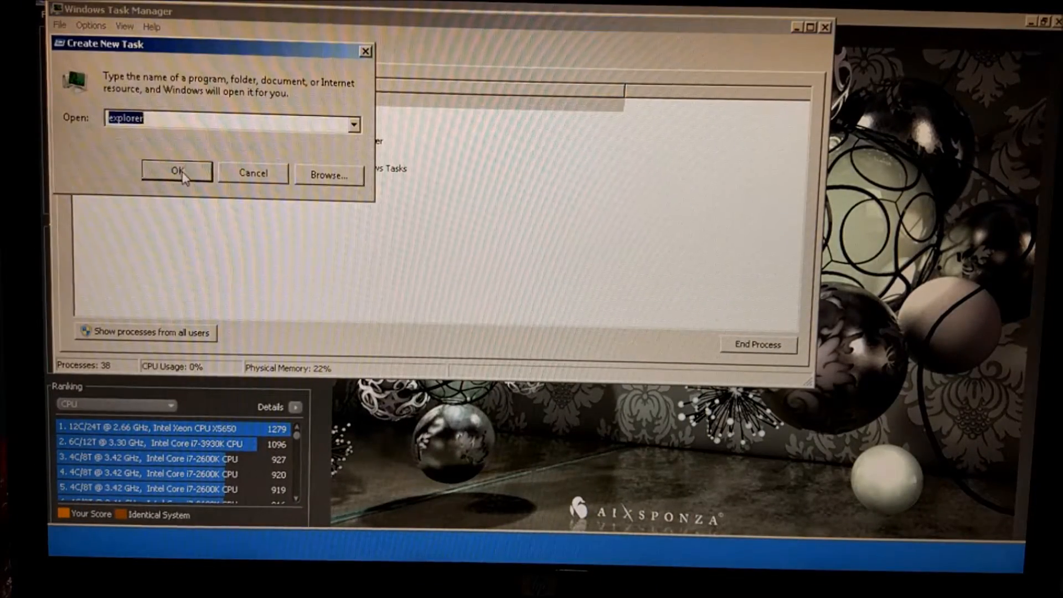
click(176, 170)
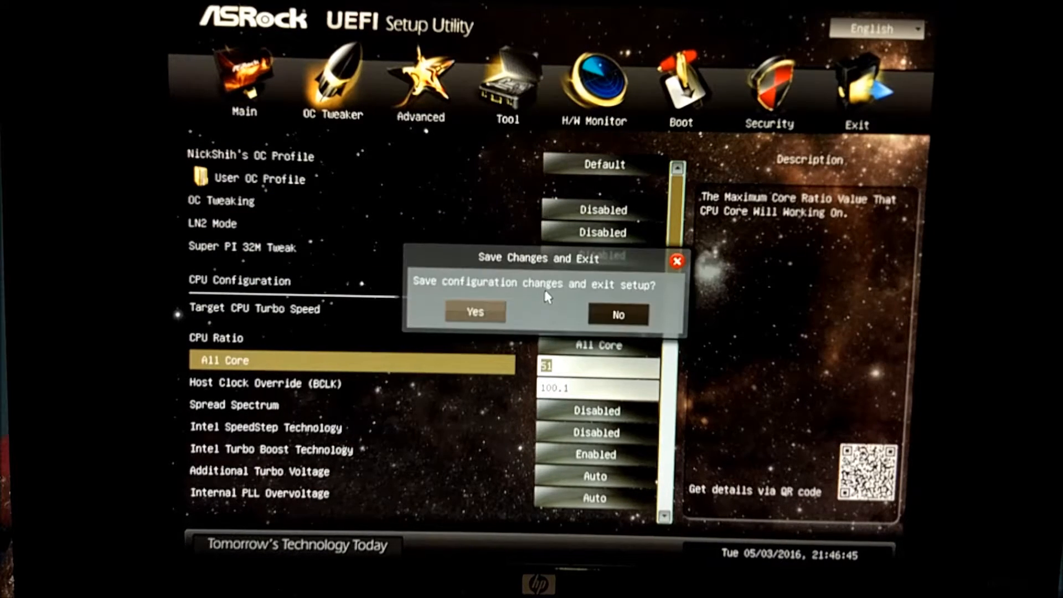
Confirm saving the 51× all-core ratio at 100.1 BCLK and exiting UEFI setup.
click(475, 312)
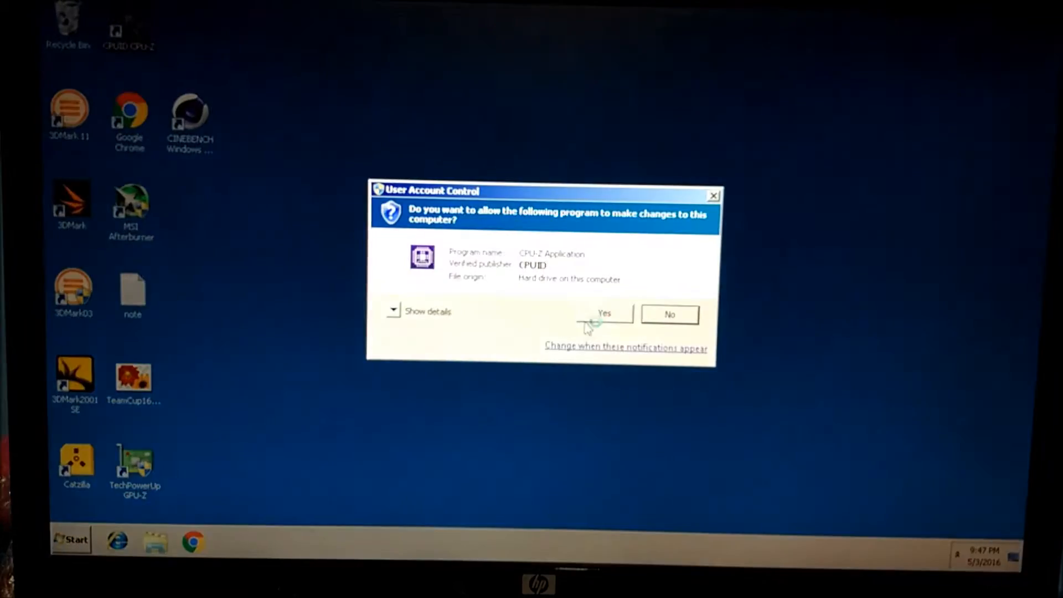
Allow CPU-Z to run, confirm ~5102 MHz at 51× for the i5-2500K, then close it.
click(602, 313)
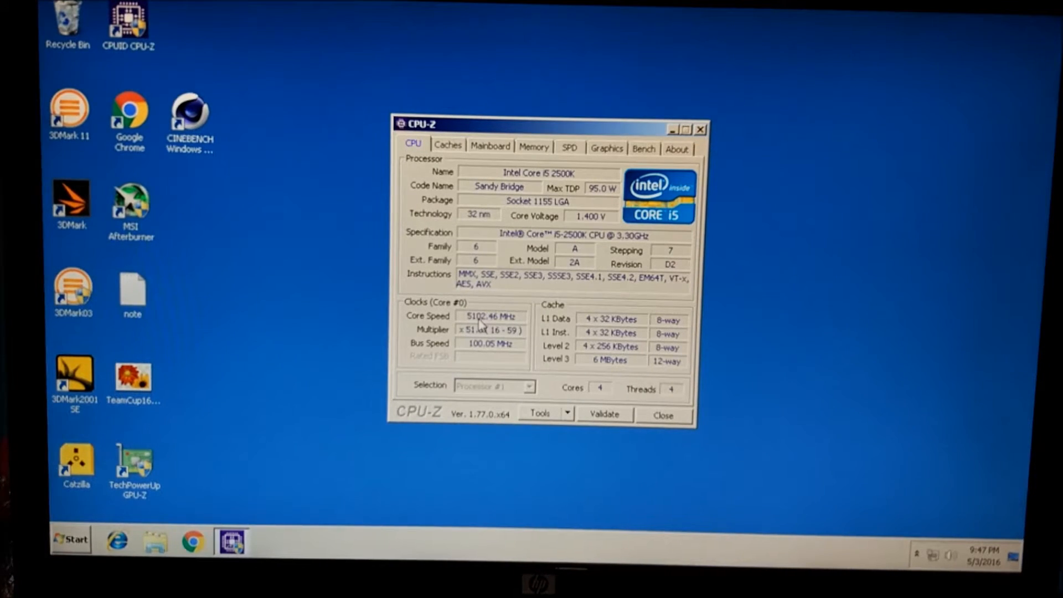
click(662, 415)
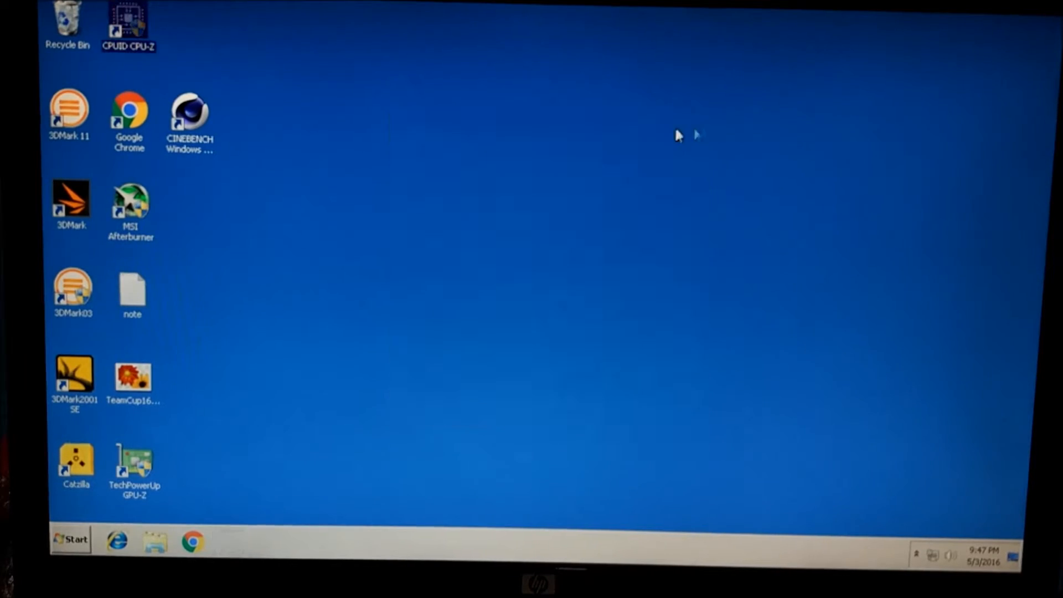
Launch Cinebench R15 from the desktop and start the multi-core CPU render.
double_click(188, 110)
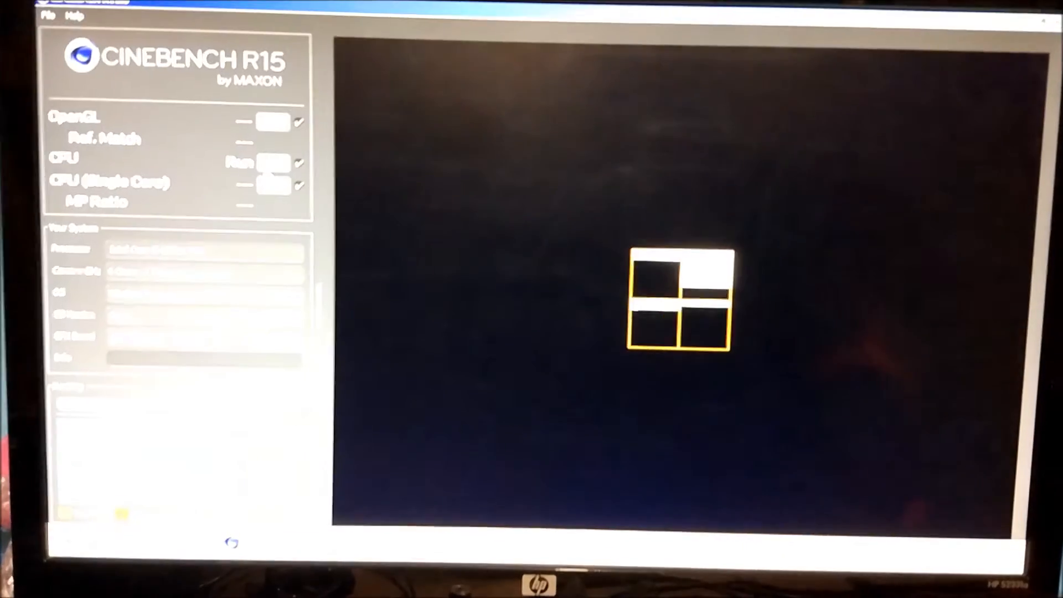
click(273, 163)
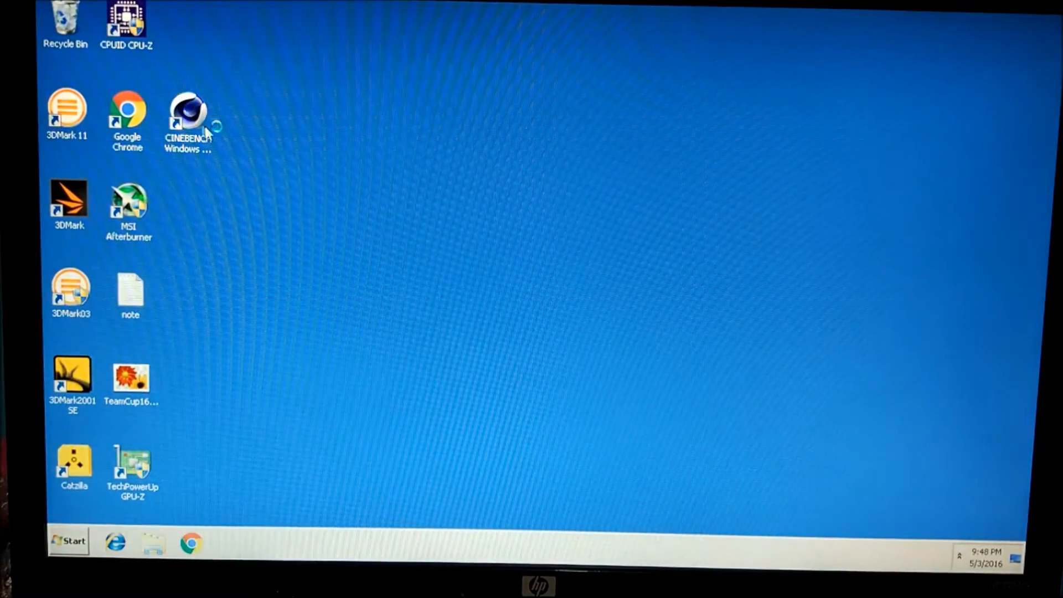
double_click(125, 20)
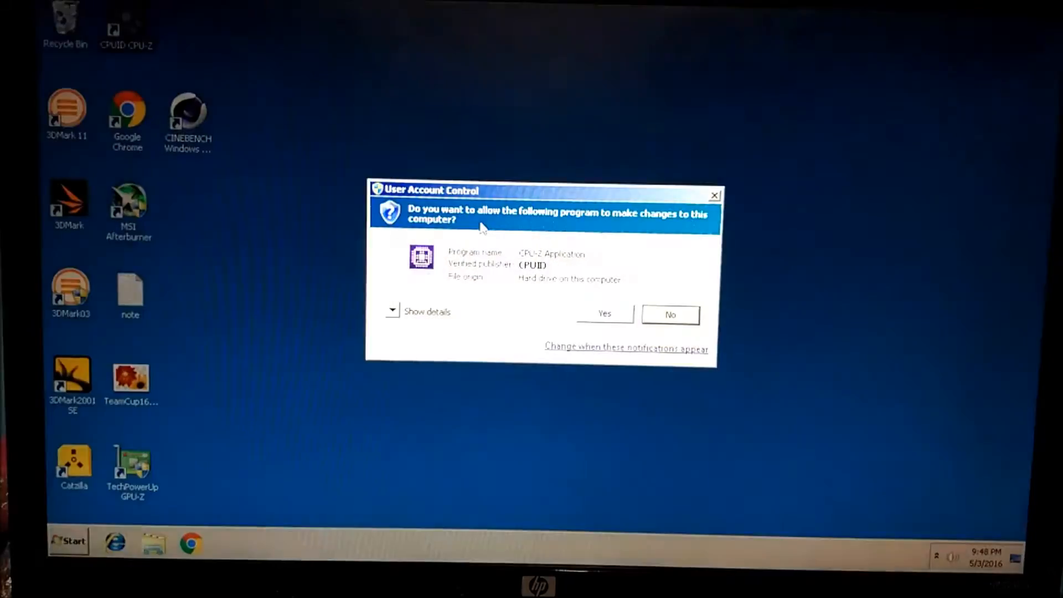
click(603, 313)
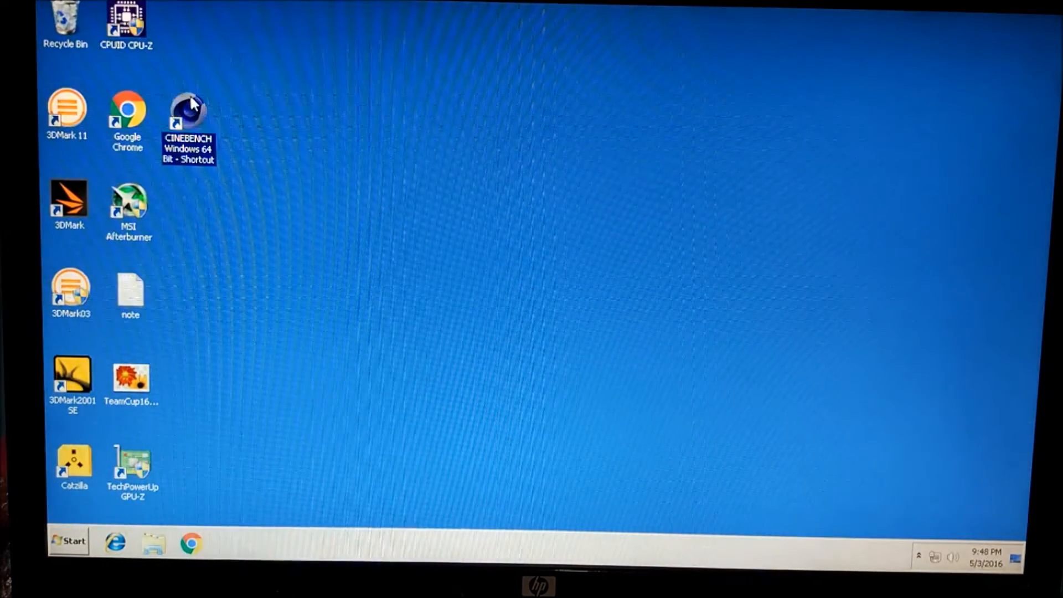
Launch Cinebench R15 from its desktop shortcut and start the multi-core CPU test.
double_click(189, 115)
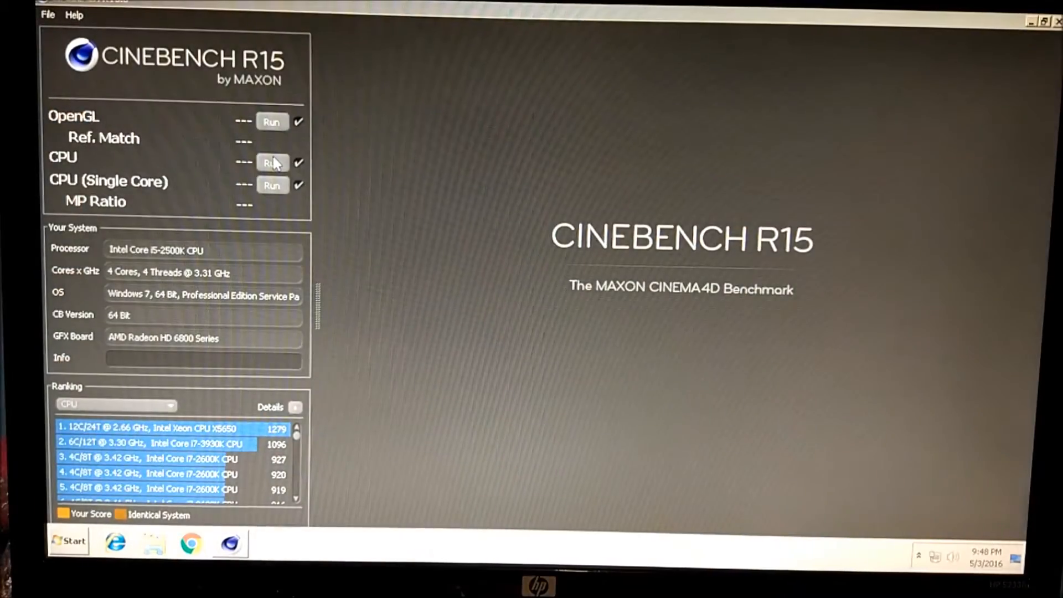
click(272, 162)
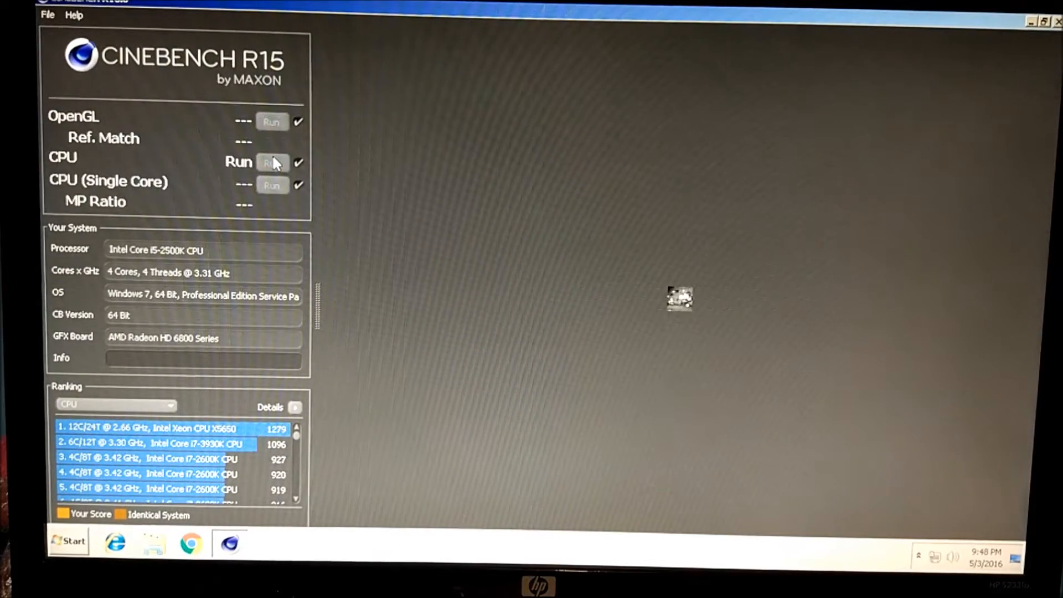
click(273, 163)
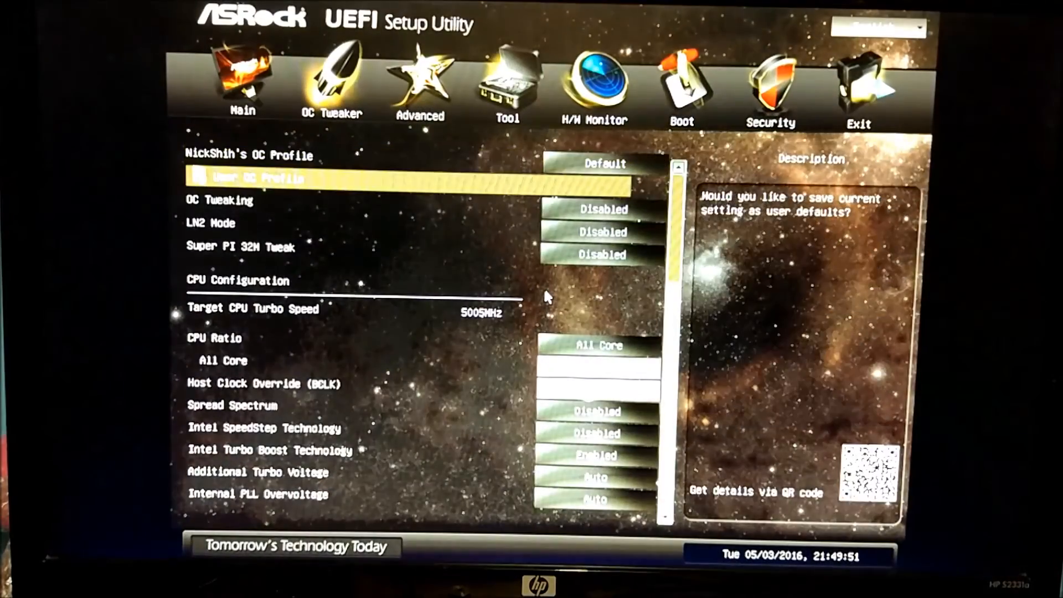
Scroll through the OC Tweaker CPU, power limit and DRAM timing settings to review them.
scroll(down, 3)
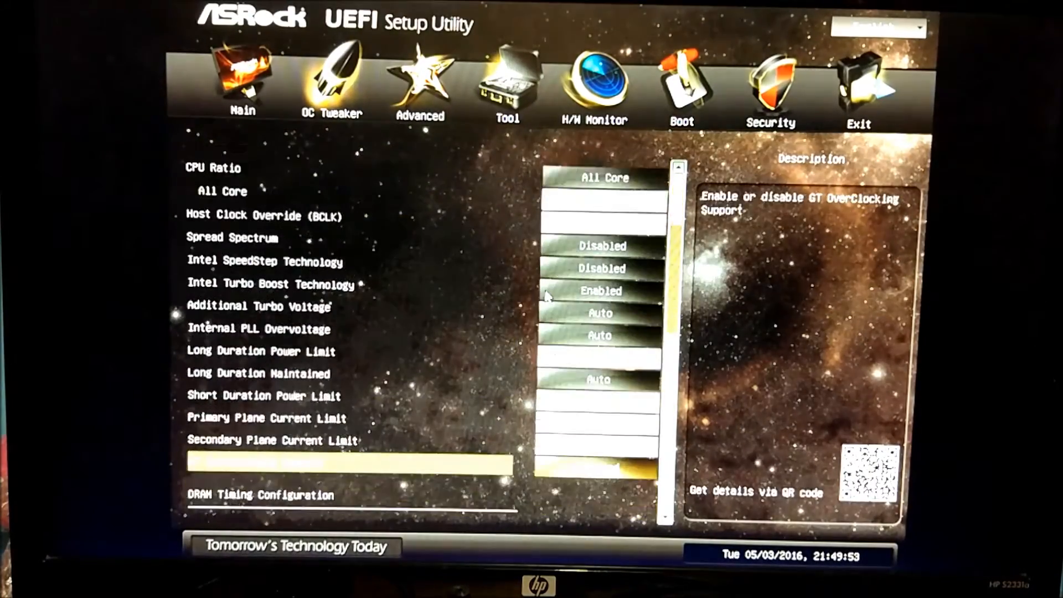
scroll(down, 3)
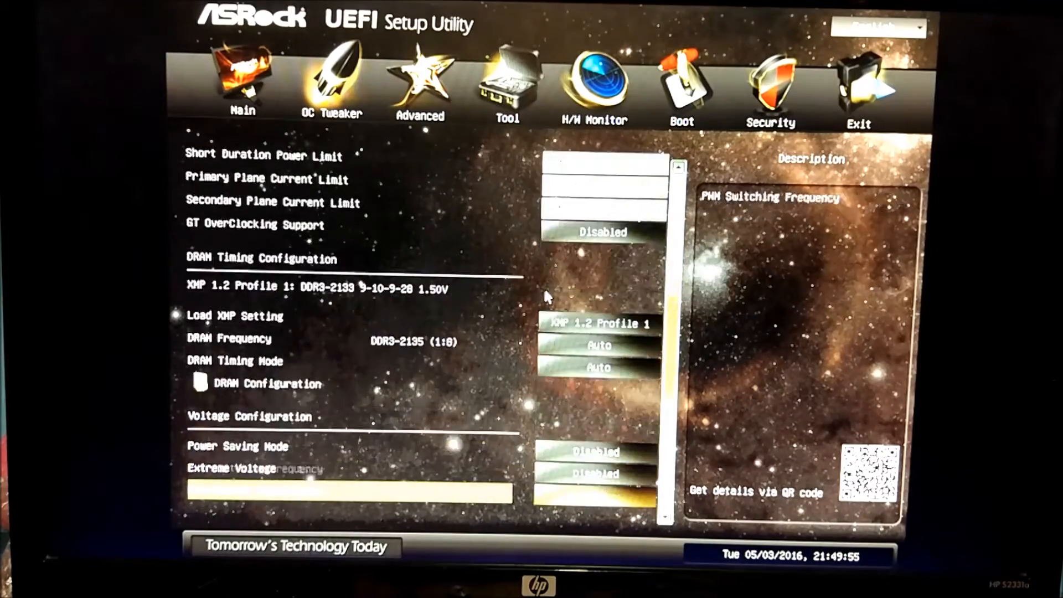
scroll(down, 3)
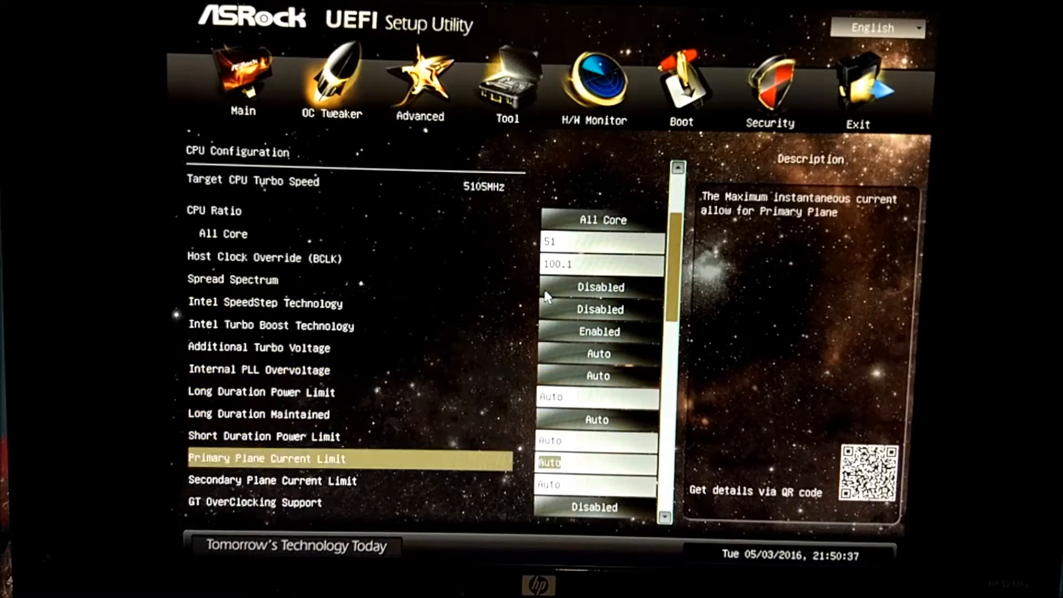
scroll(down, 3)
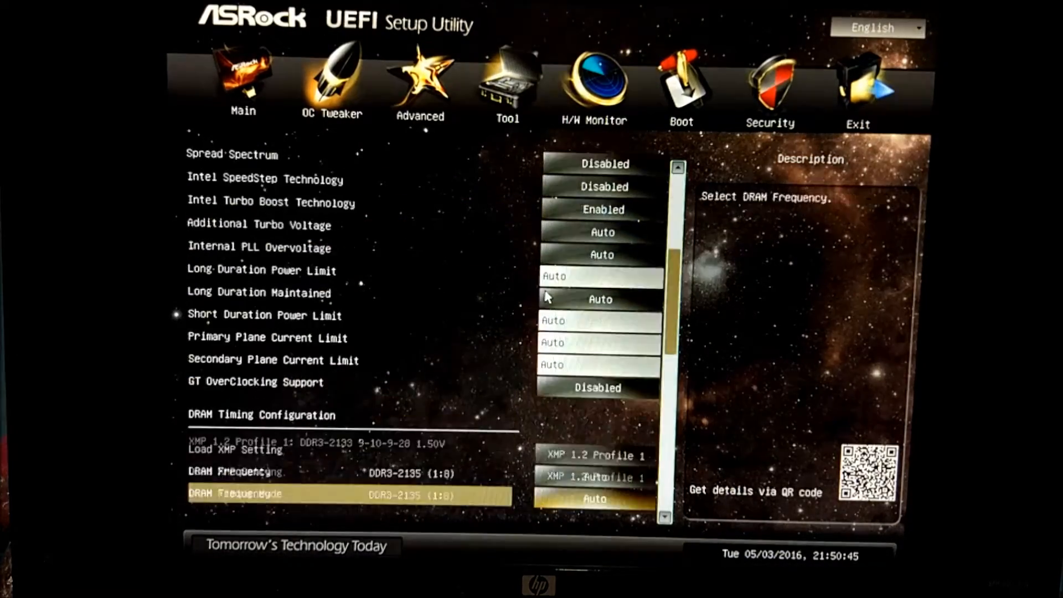
scroll(down, 3)
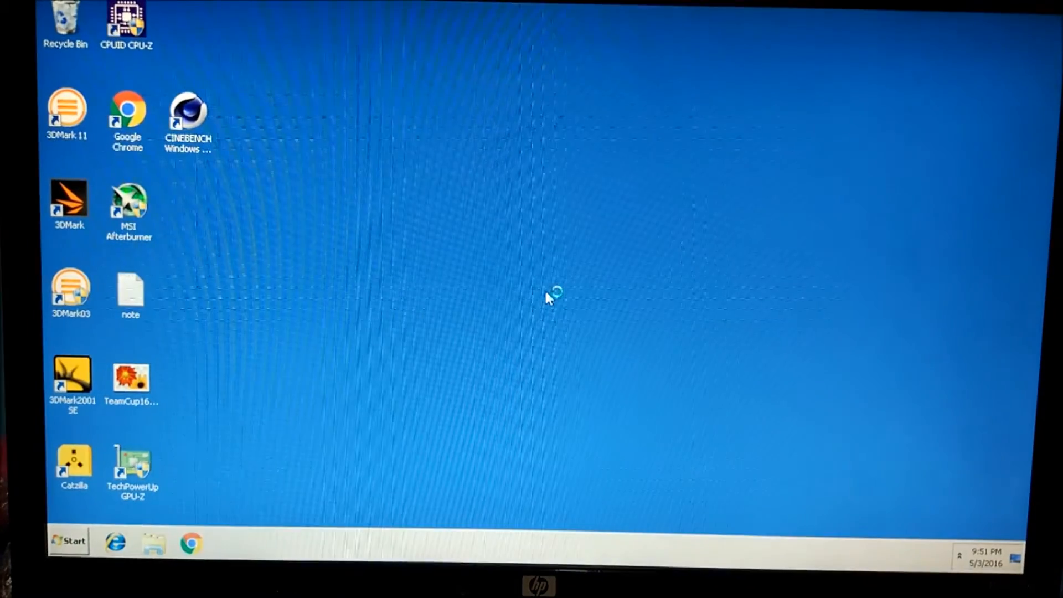
Launch CPU-Z with admin approval to read the i5-2500K at ~5202 MHz, 52×.
double_click(125, 23)
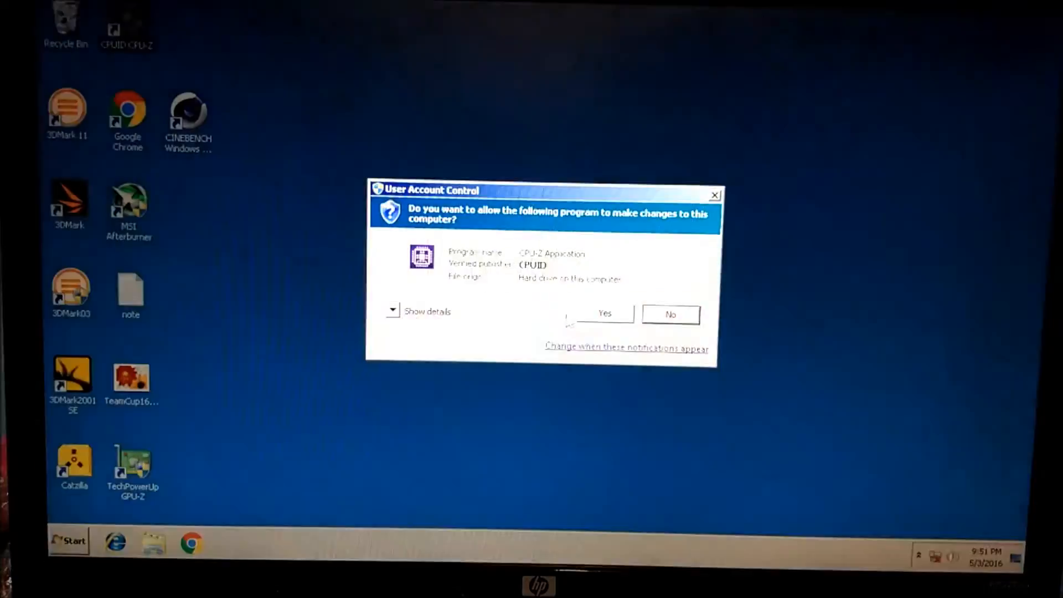
click(602, 314)
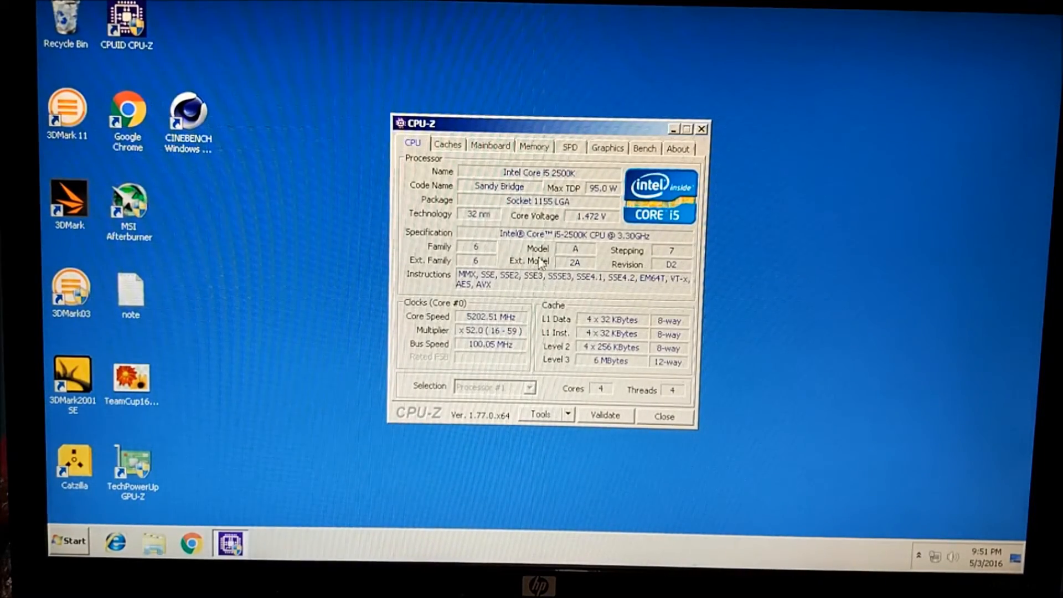
mouse_move(596, 232)
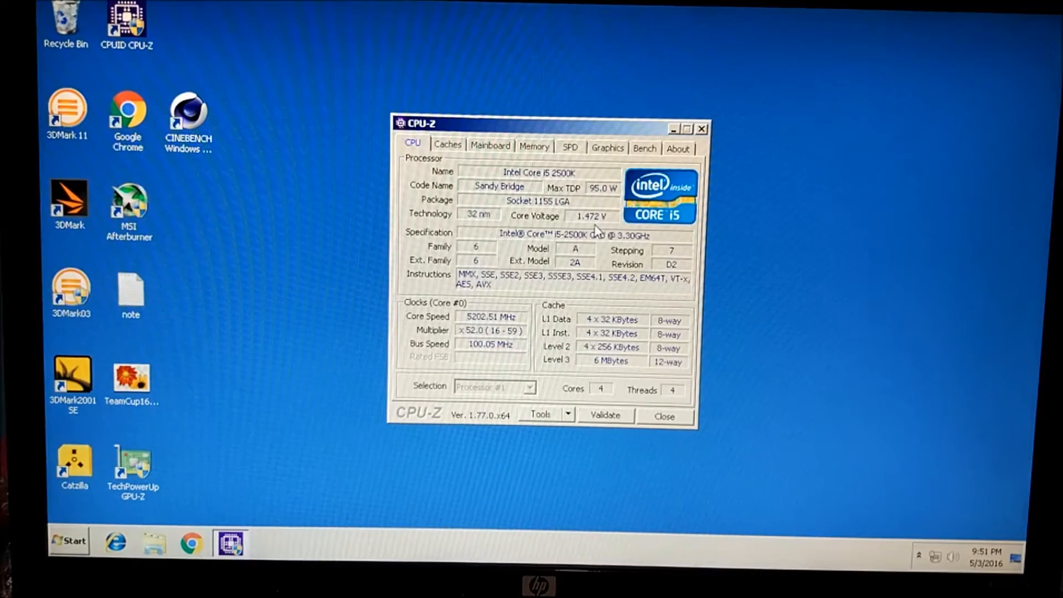
mouse_move(522, 305)
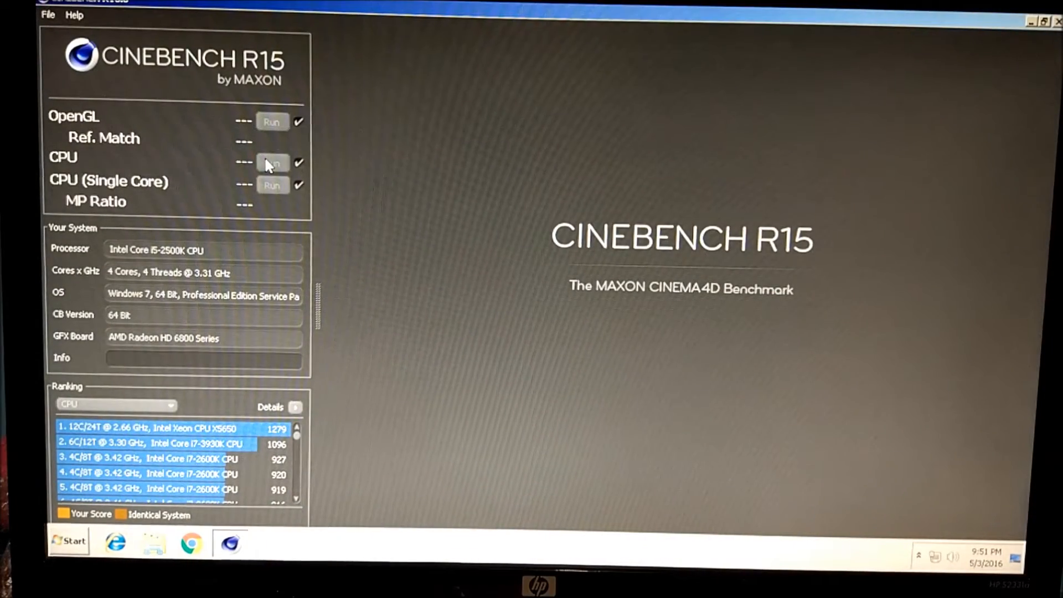
Start the multi-core CPU benchmark, then relaunch Cinebench R15 from the desktop.
click(272, 163)
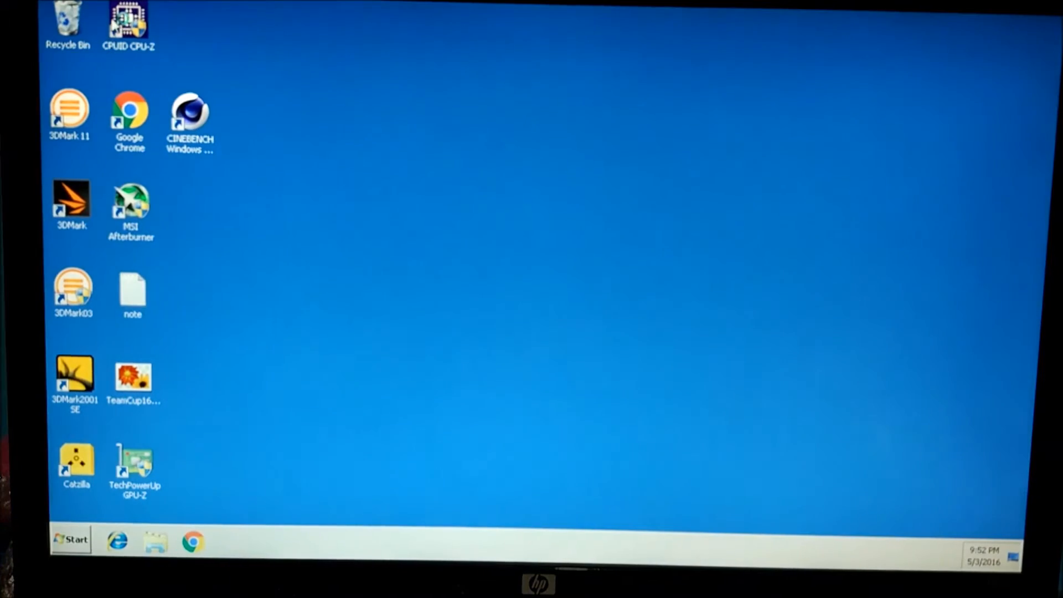
double_click(128, 20)
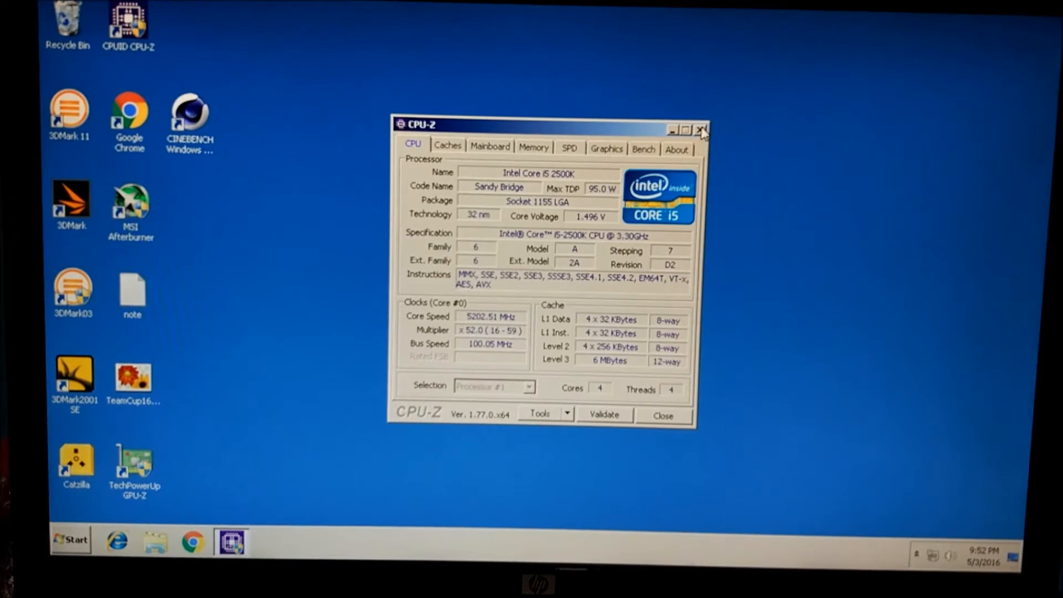
Close CPU-Z, launch Cinebench R15 and start the multi-core CPU render.
click(704, 129)
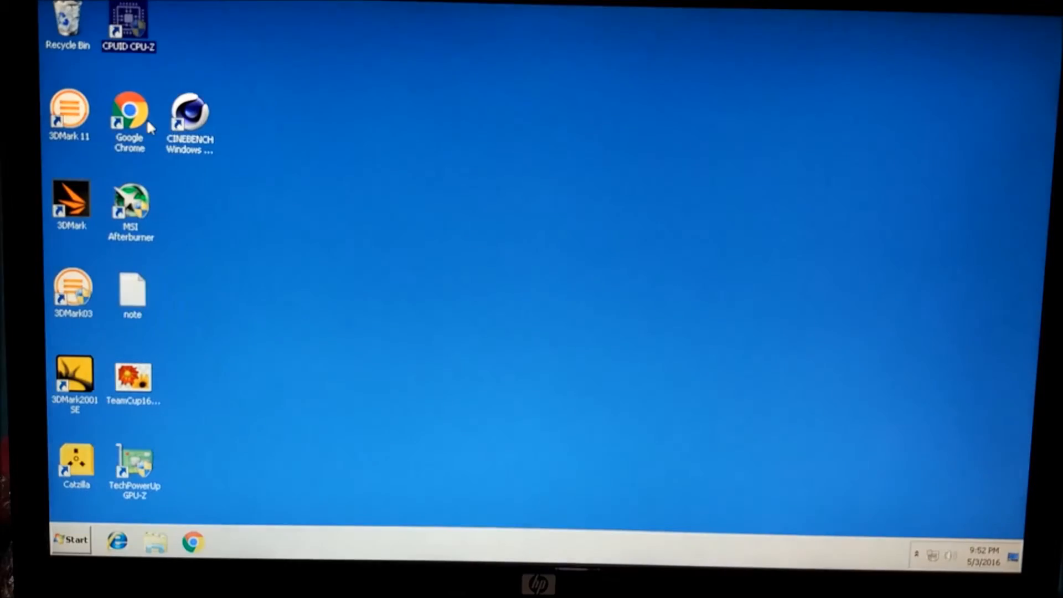
double_click(189, 112)
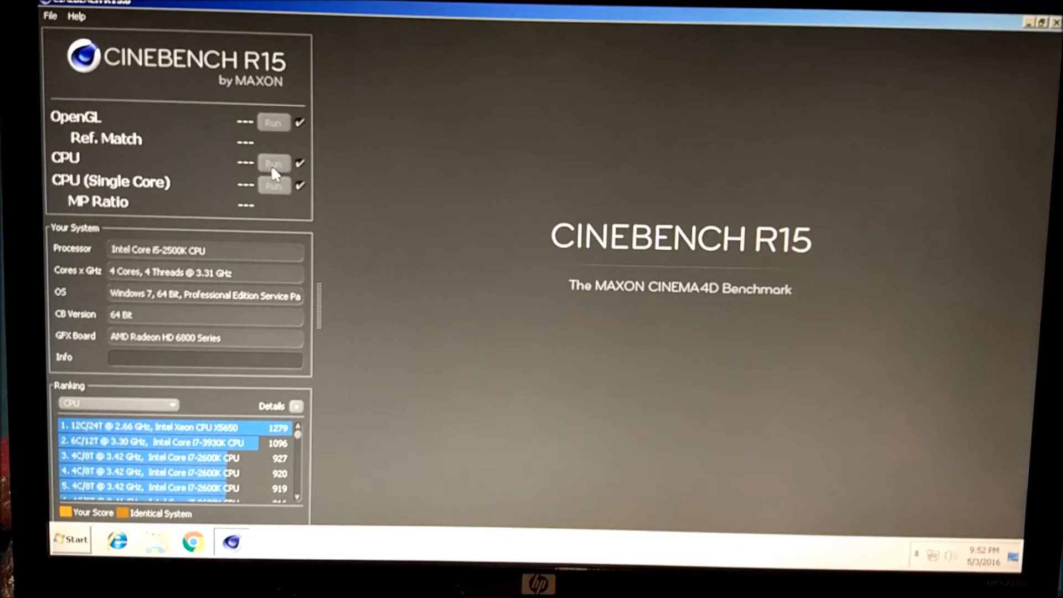
click(273, 164)
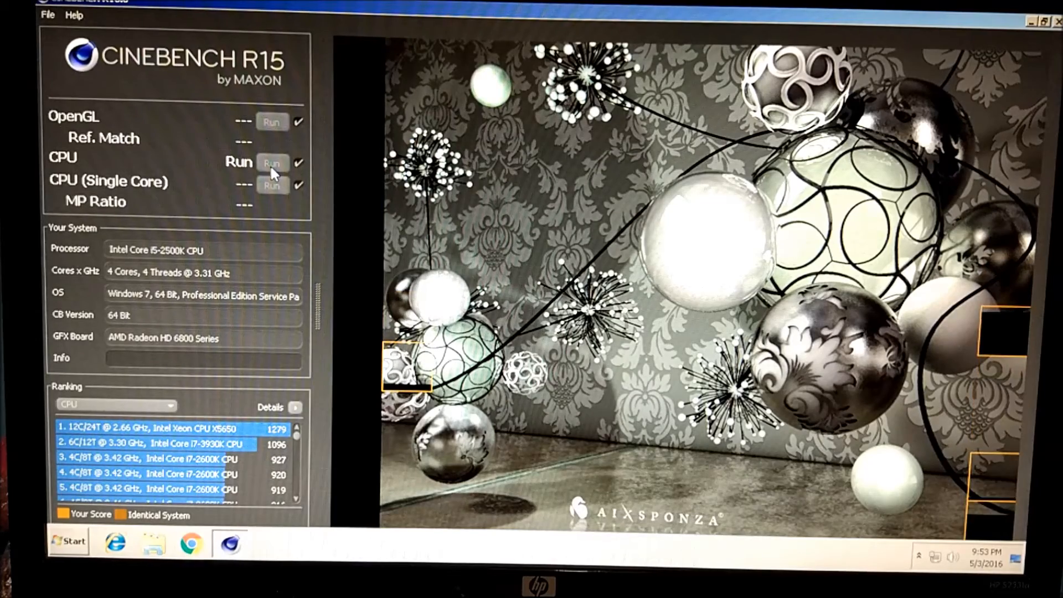
Bring up Task Manager and end the Catalyst Control Center process tree.
click(272, 163)
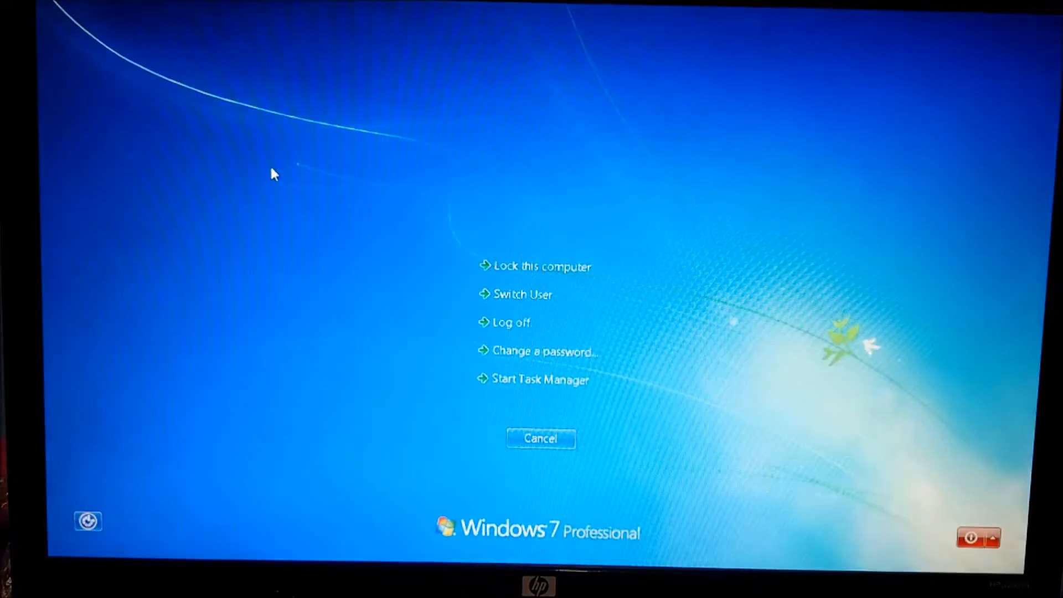
click(540, 378)
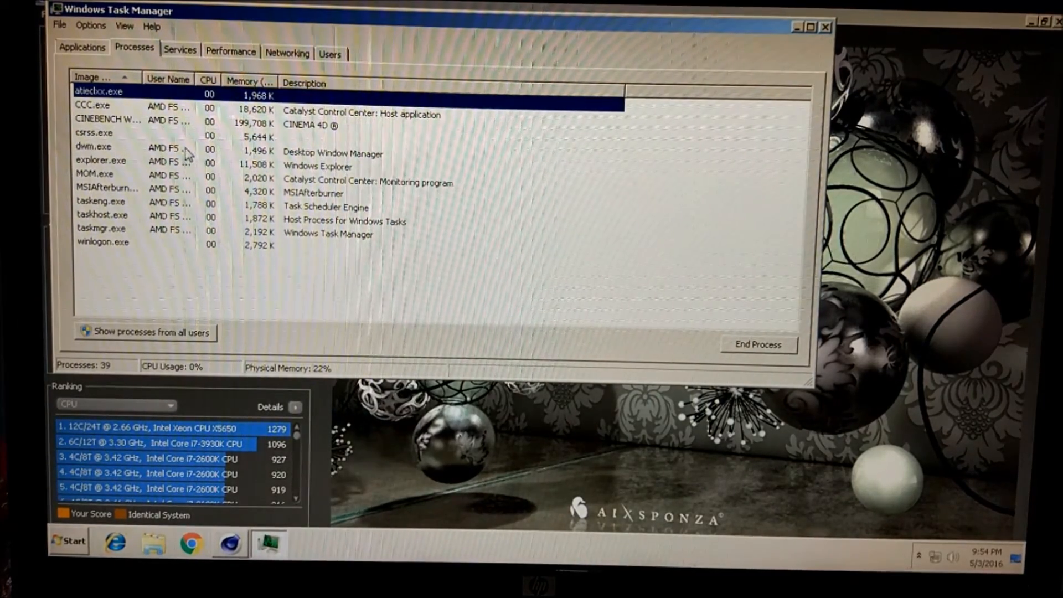
right_click(100, 161)
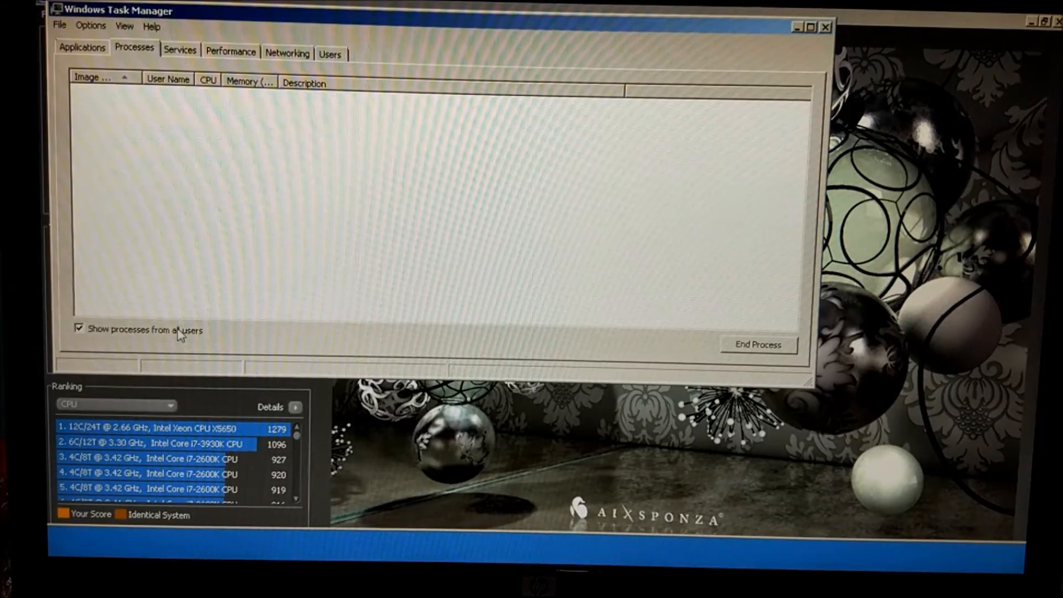
right_click(106, 118)
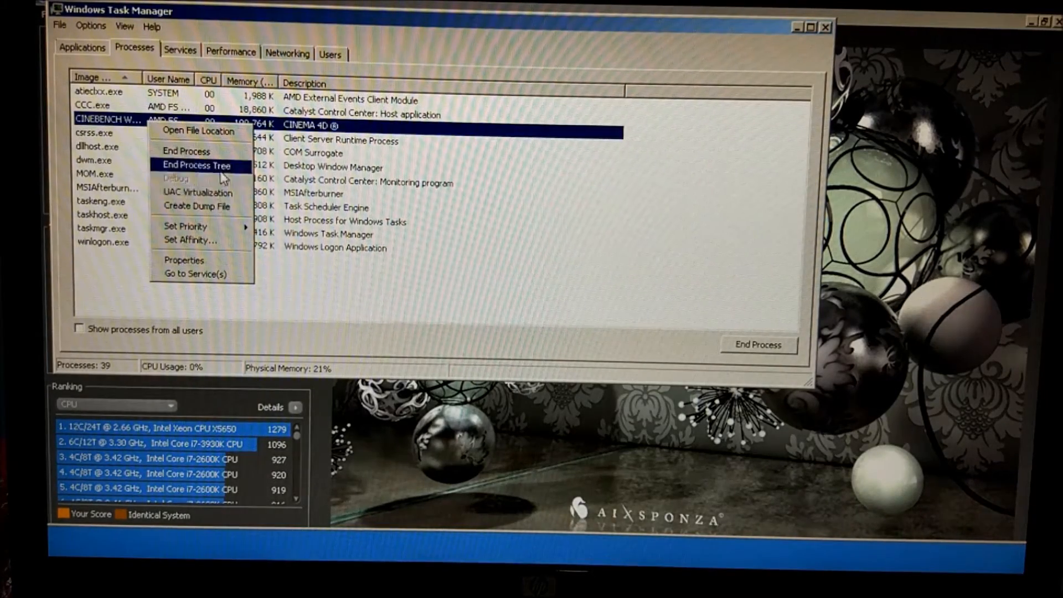
click(185, 226)
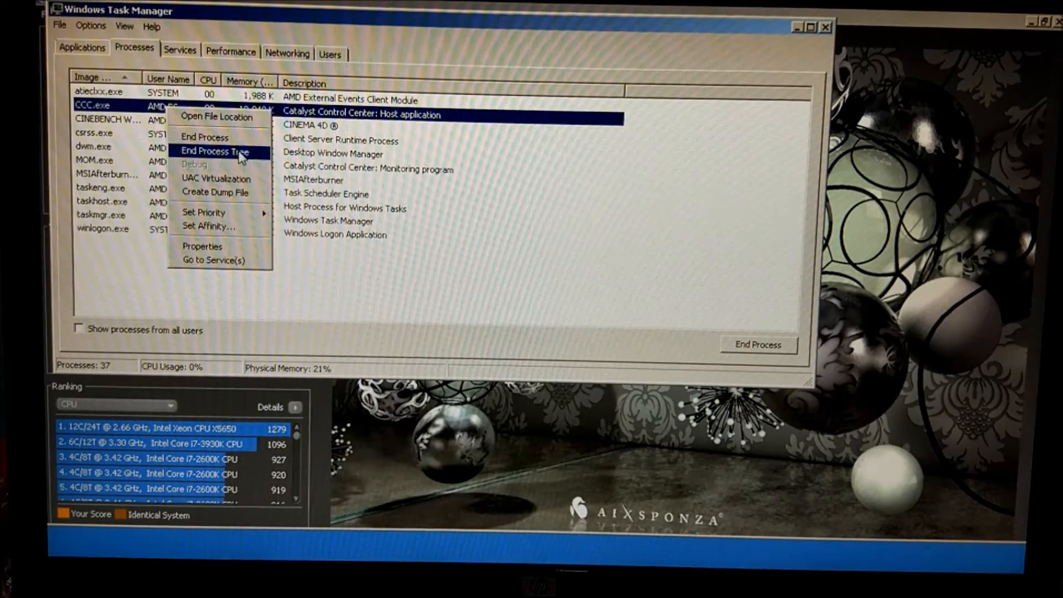
click(212, 152)
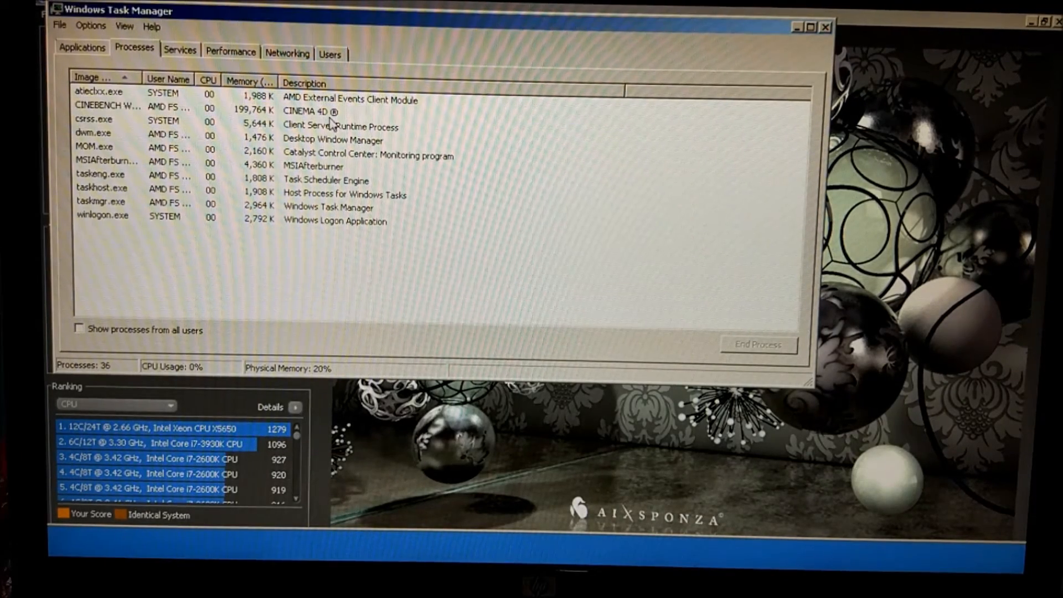
End the AMD External Events, MOM.exe and MSI Afterburner process trees.
right_click(98, 93)
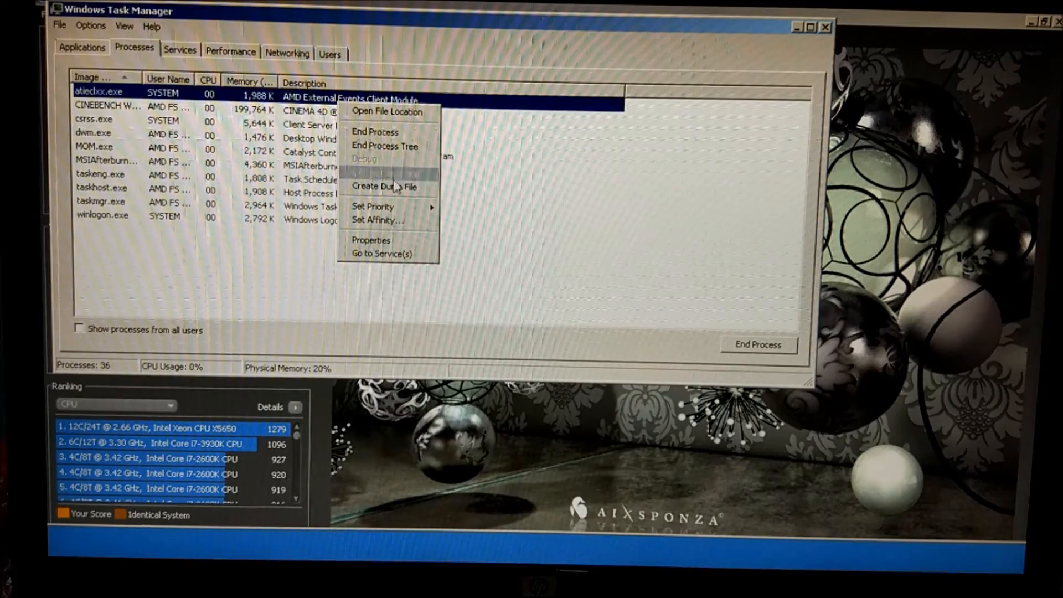
click(374, 131)
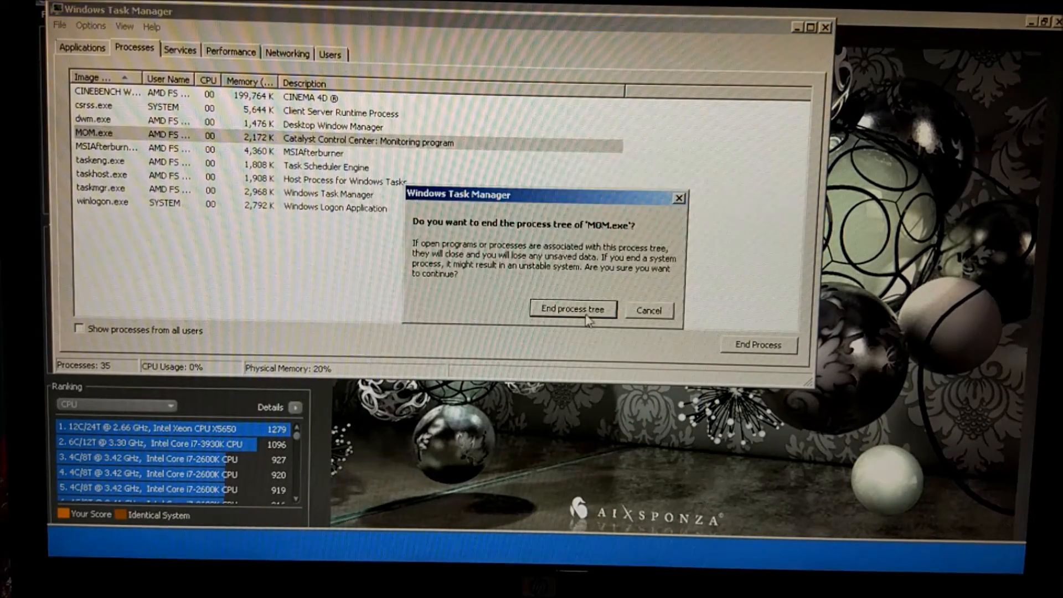
click(572, 310)
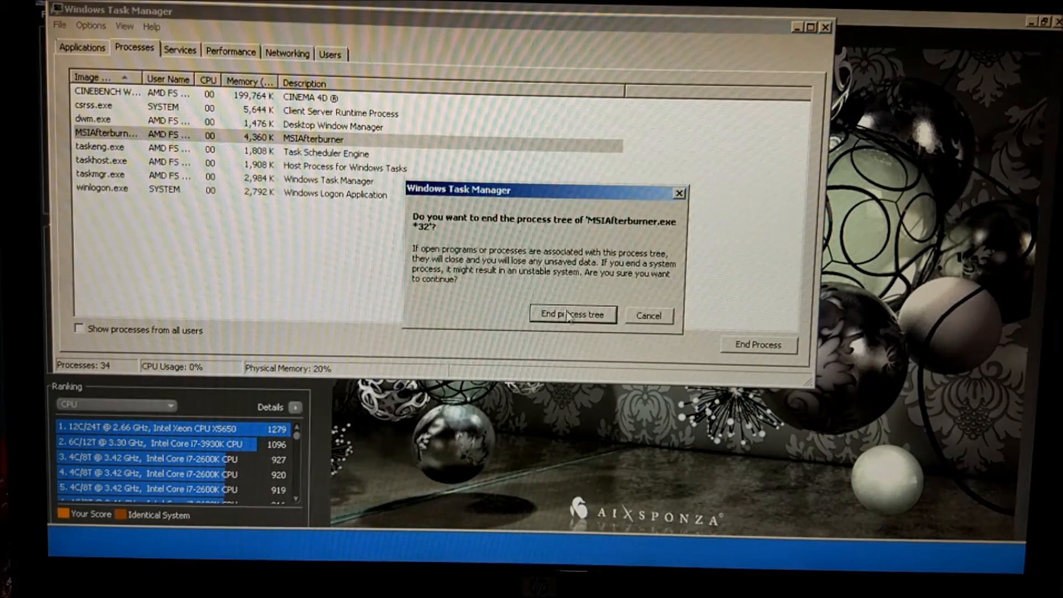
click(571, 314)
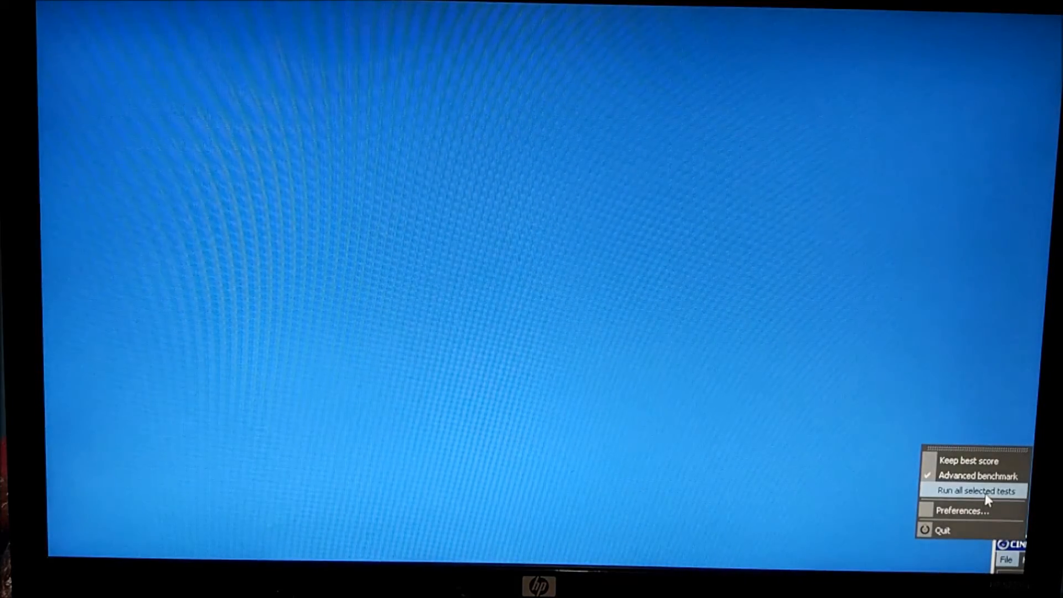
Run all selected Cinebench R15 tests and watch the Cinebench process's CPU usage in Task Manager.
click(972, 490)
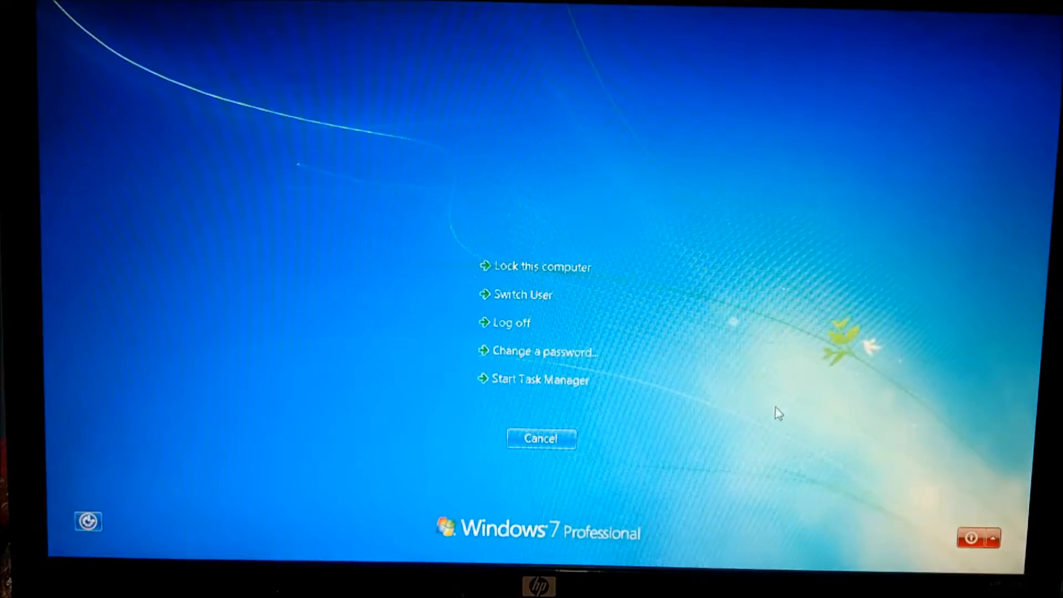
click(540, 379)
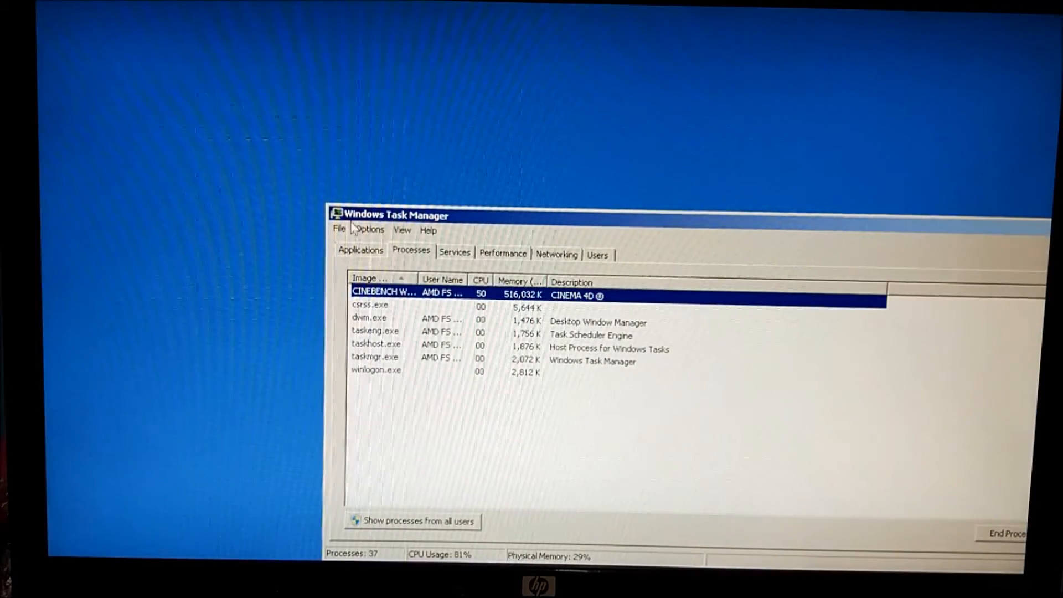
click(338, 228)
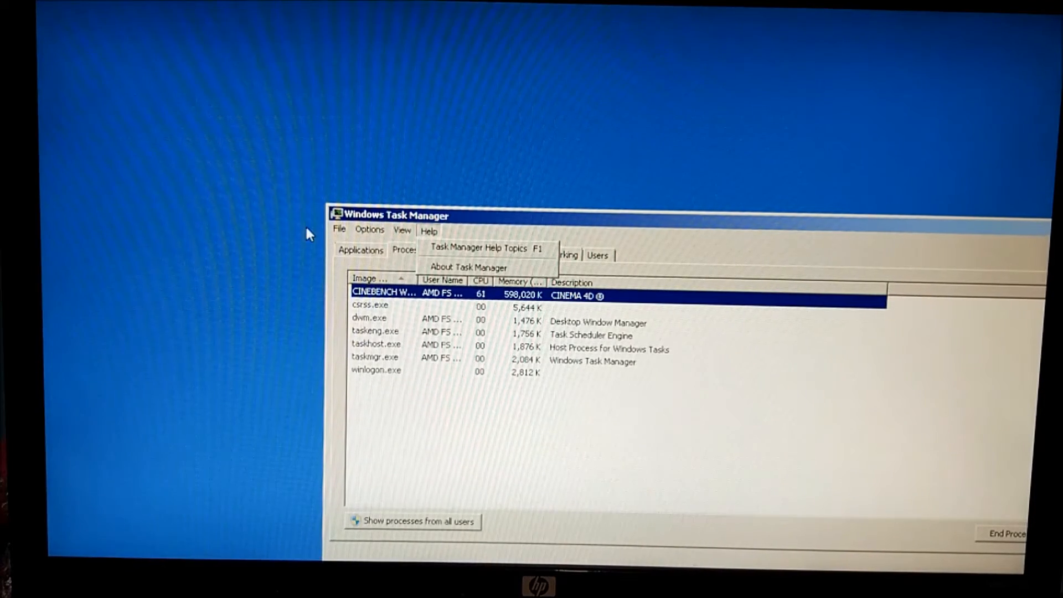
click(339, 228)
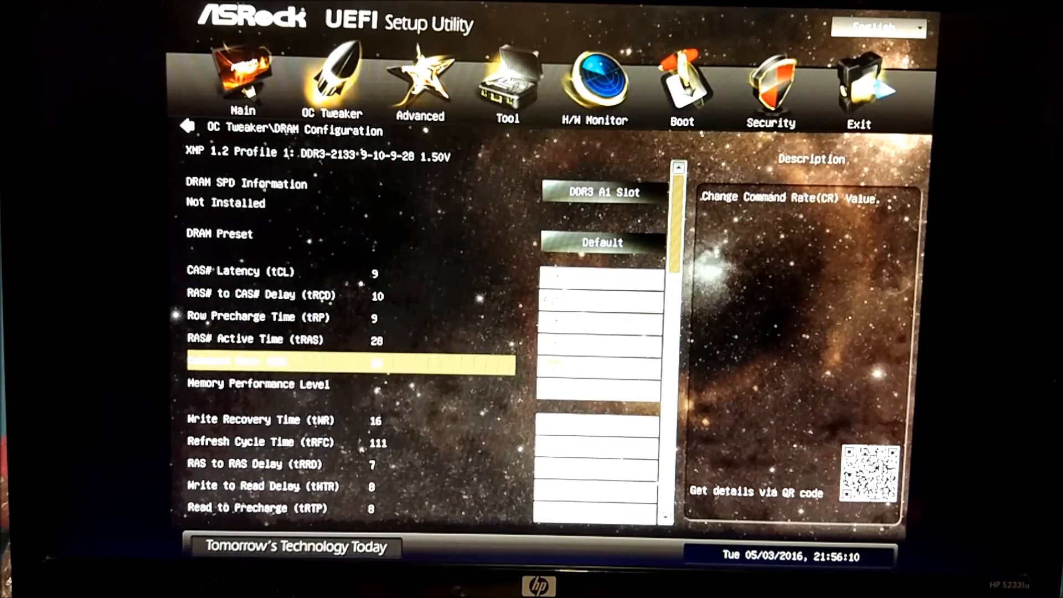
Review the DRAM timings tRAS 26, tRP 8, tRCD 11, tCL 8 with command rate 1, then launch CPU-Z in Windows.
key(Up)
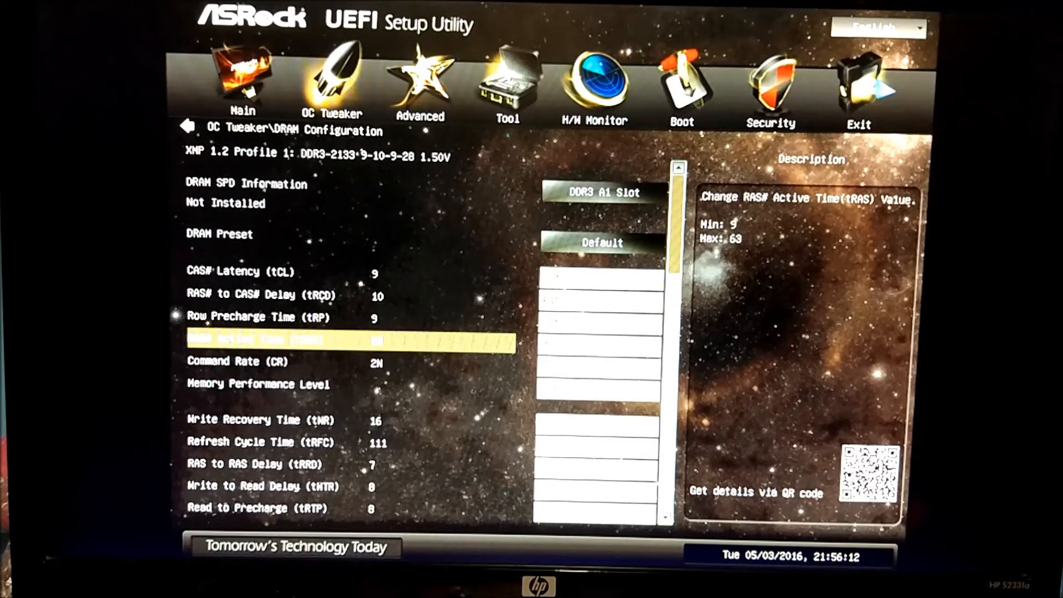
key(up)
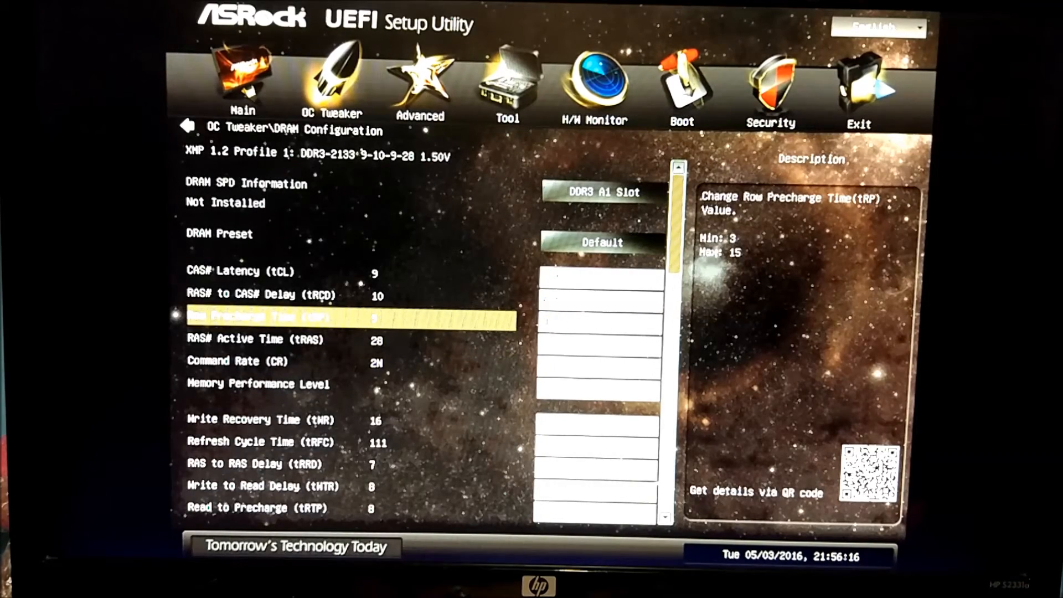
key(up)
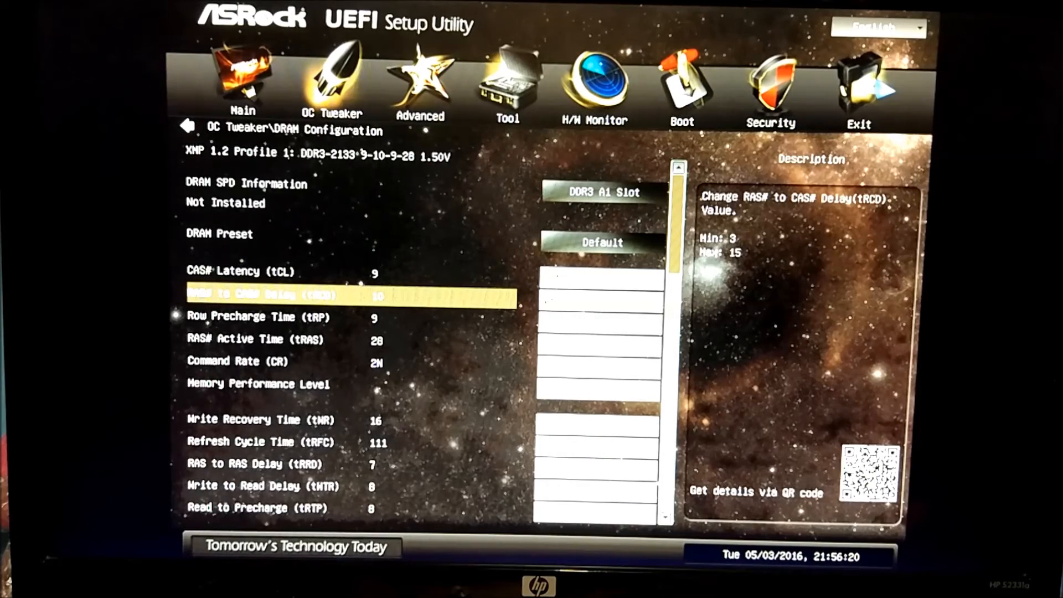
key(Up)
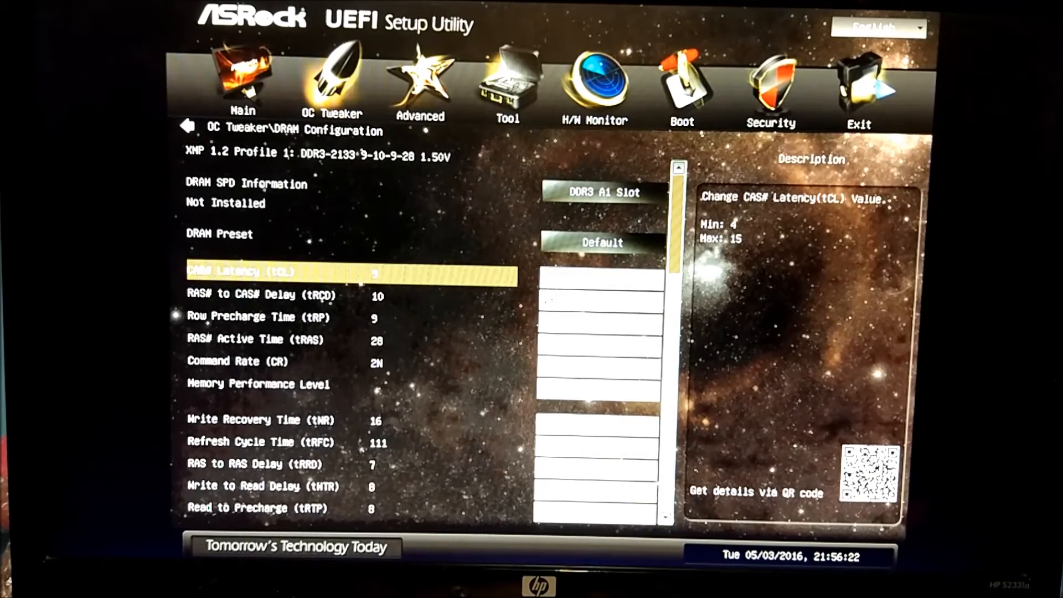
key(down)
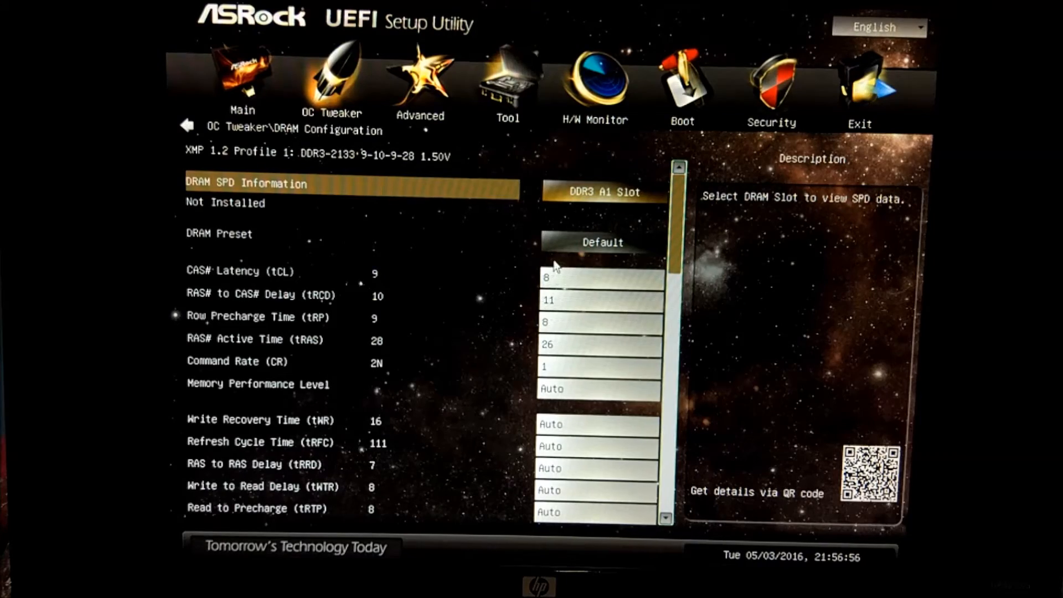
mouse_move(606, 402)
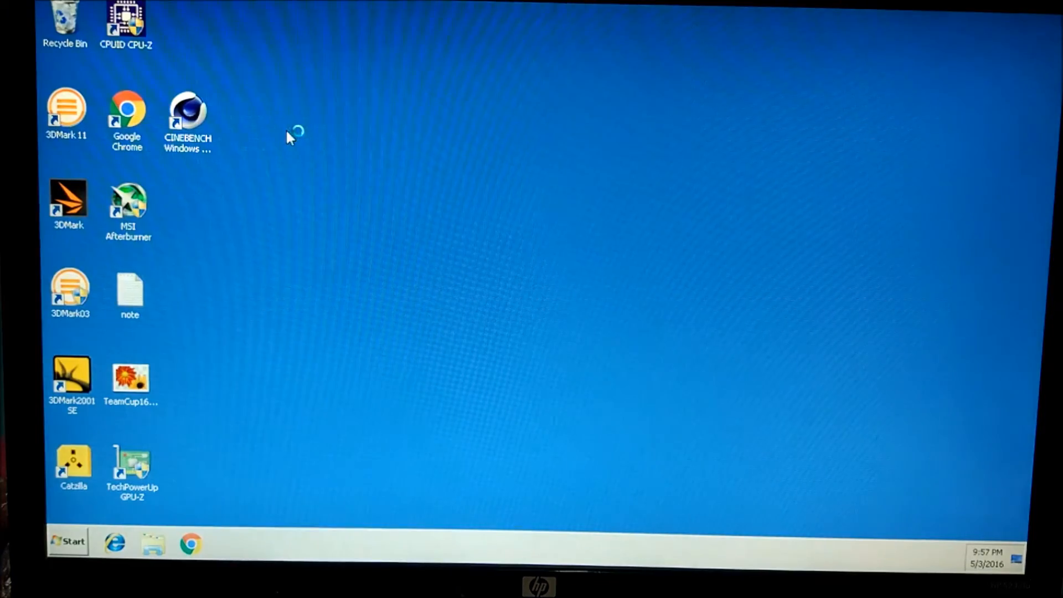
double_click(126, 19)
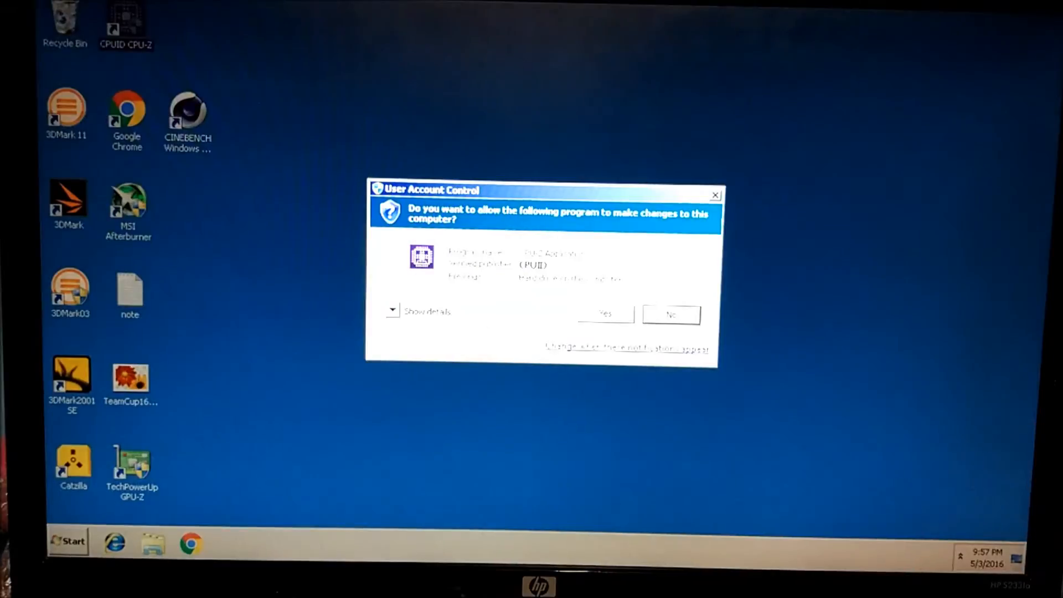
Confirm 5202.51 MHz core speed and DDR3 8-11-8-26 1T memory in CPU-Z, then close it.
click(604, 313)
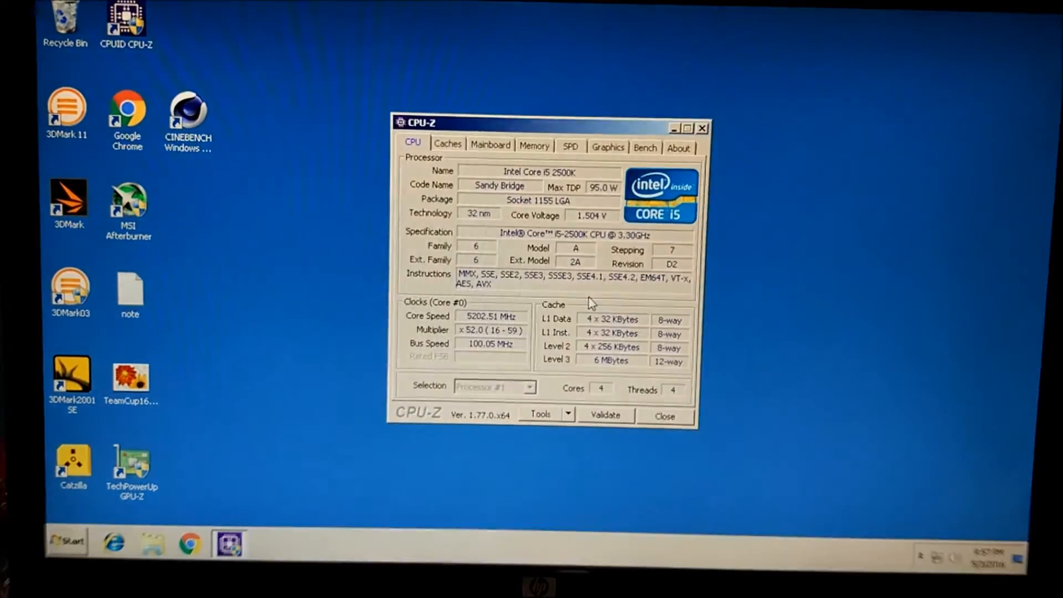
click(534, 146)
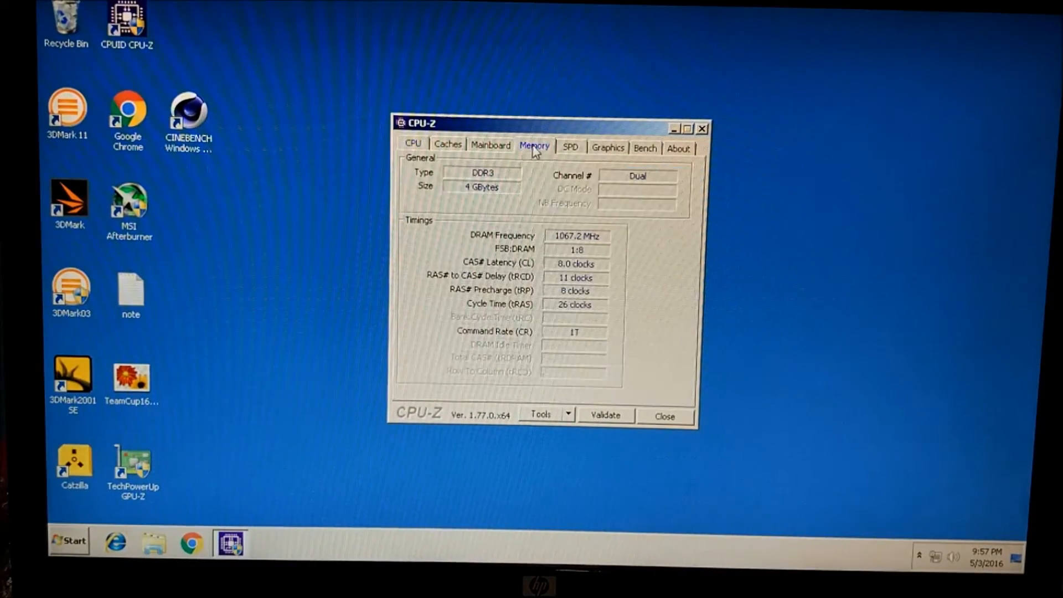
mouse_move(706, 137)
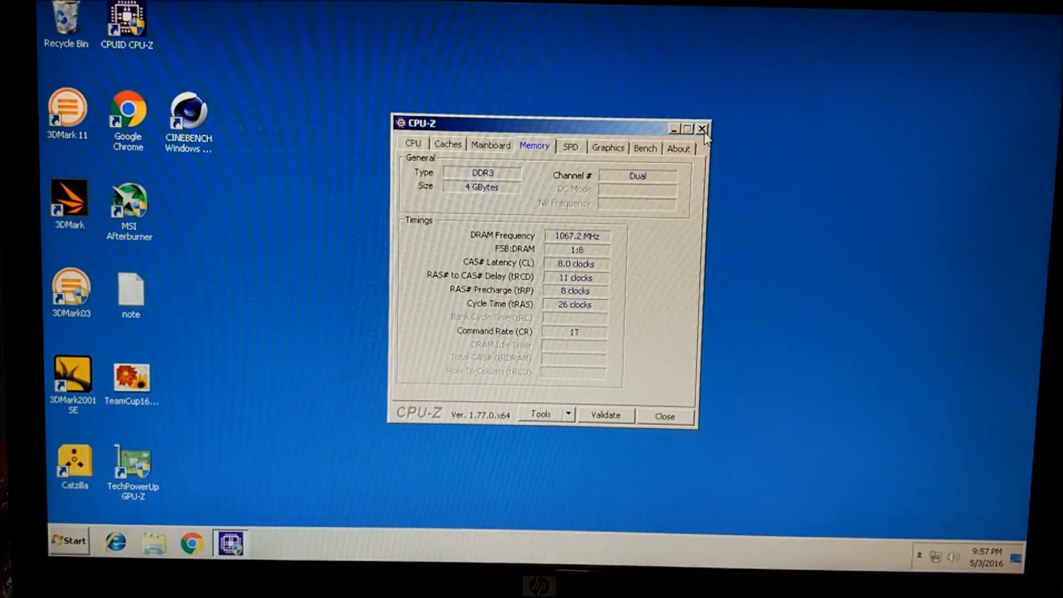
click(702, 129)
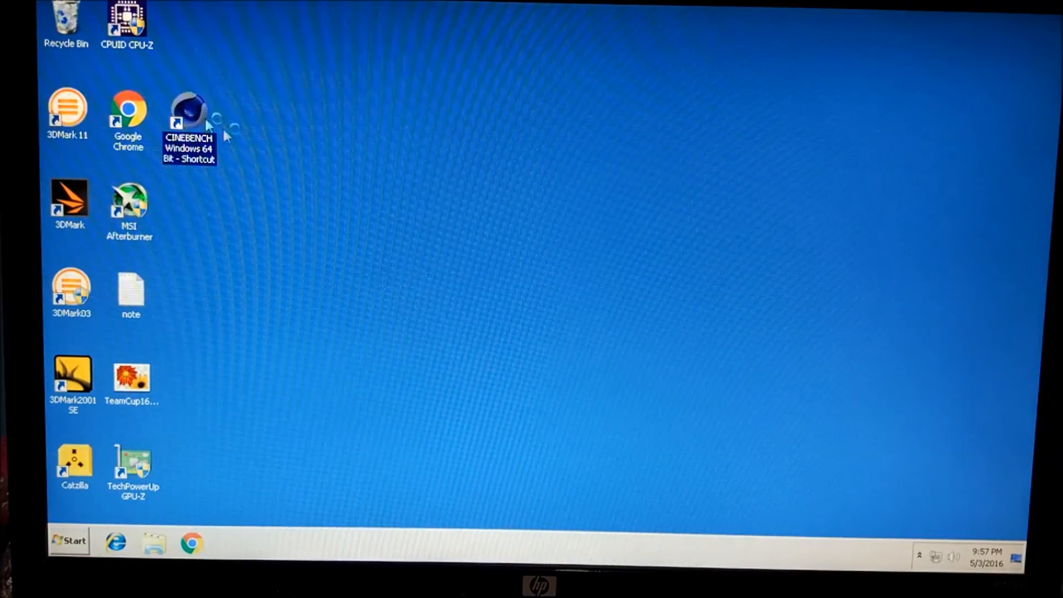
End the Catalyst Control Center and monitoring program process trees in Task Manager.
key(ctrl+alt+delete)
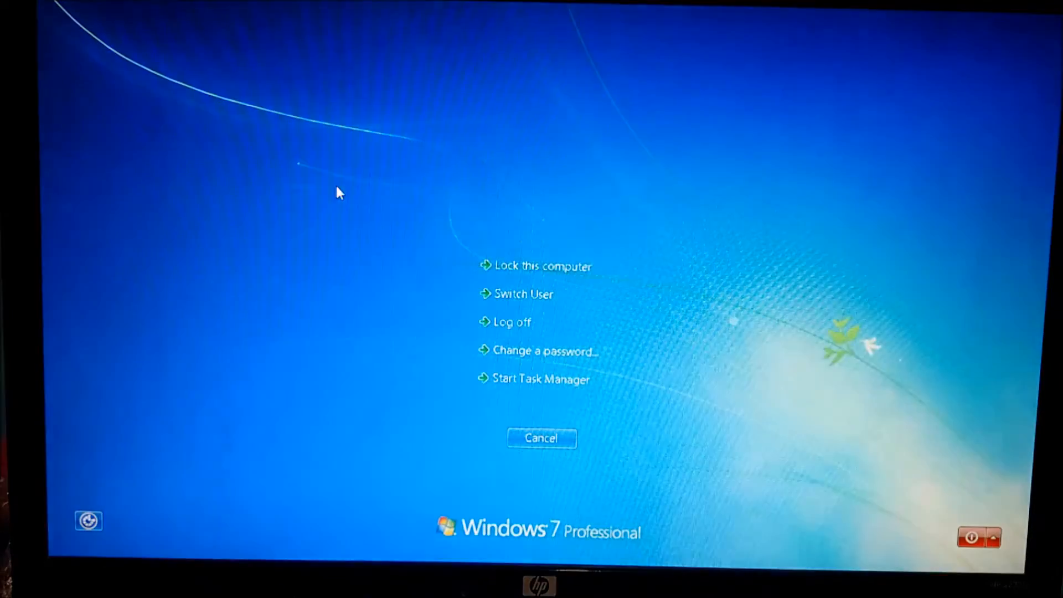
click(540, 378)
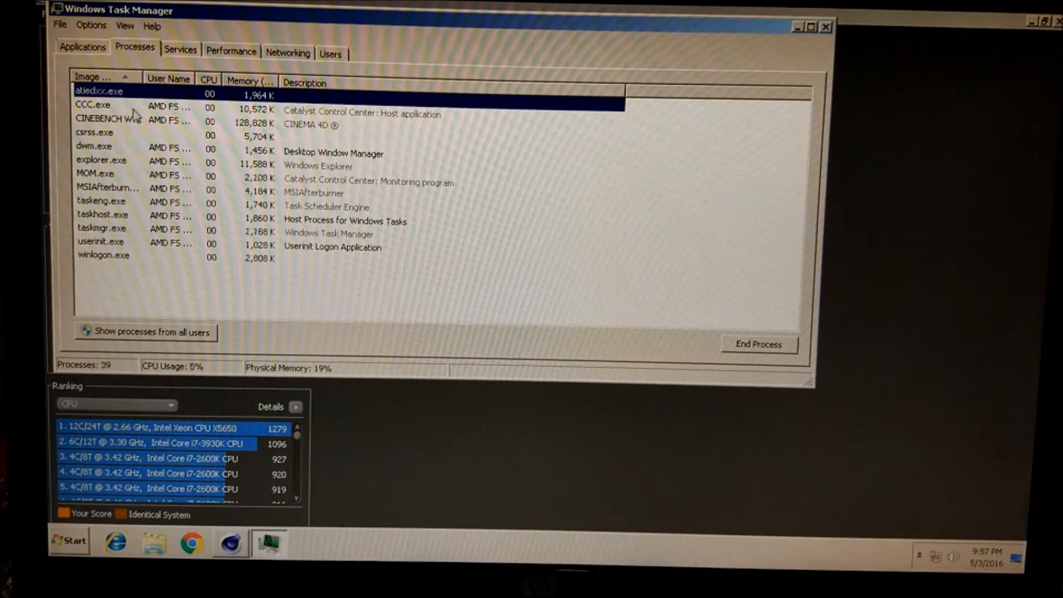
right_click(99, 90)
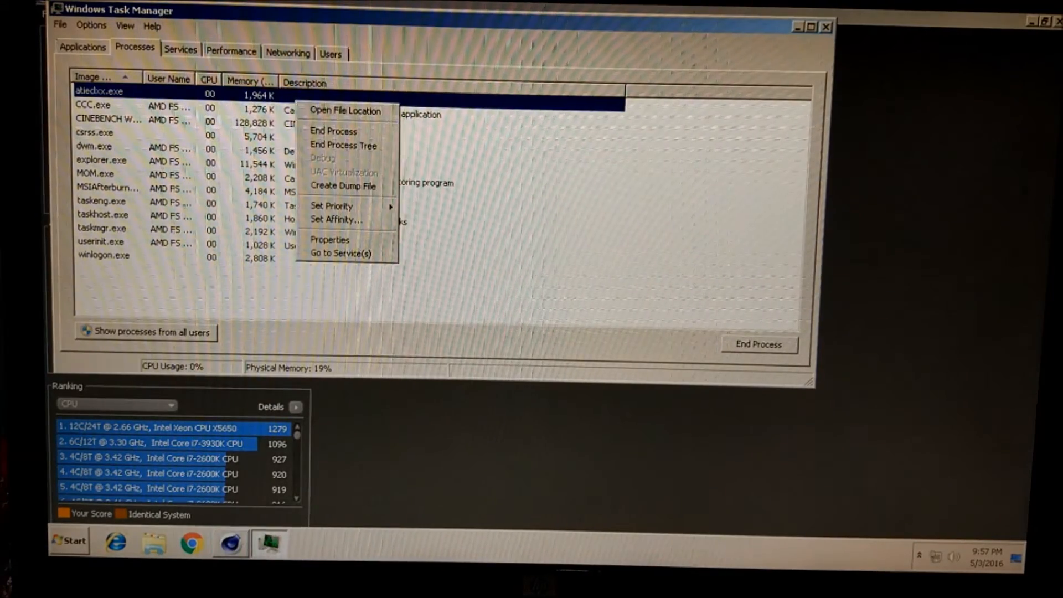
click(343, 145)
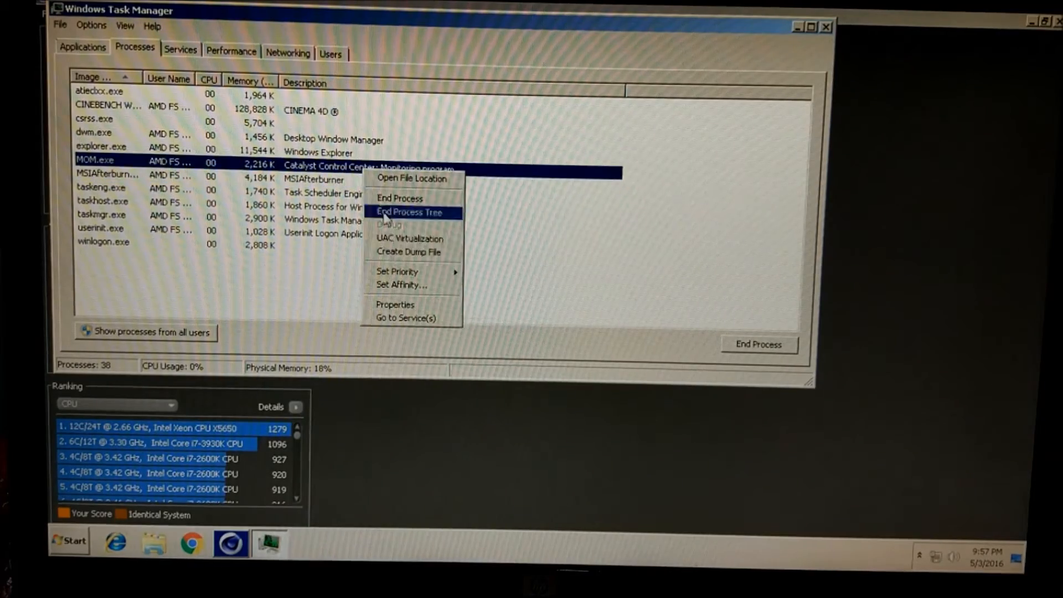
click(407, 213)
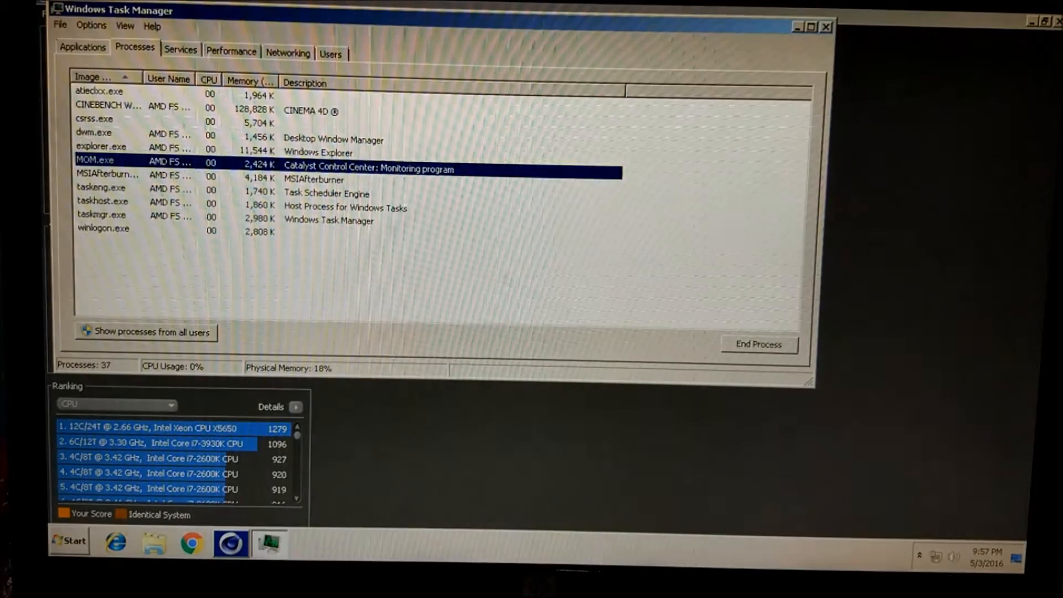
click(80, 328)
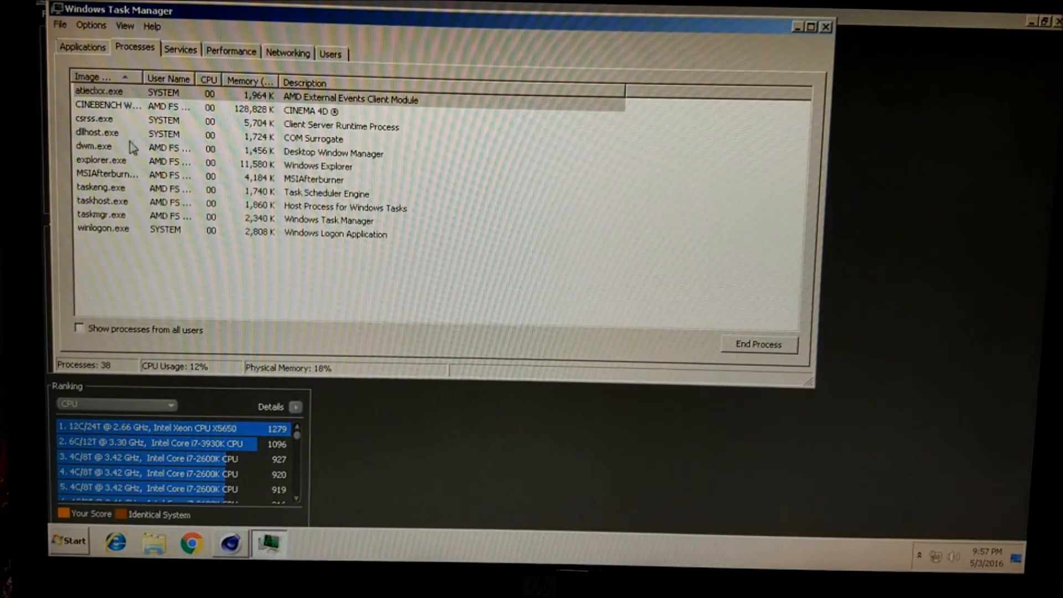
End the Windows Explorer and MSI Afterburner processes and return to Cinebench.
click(758, 344)
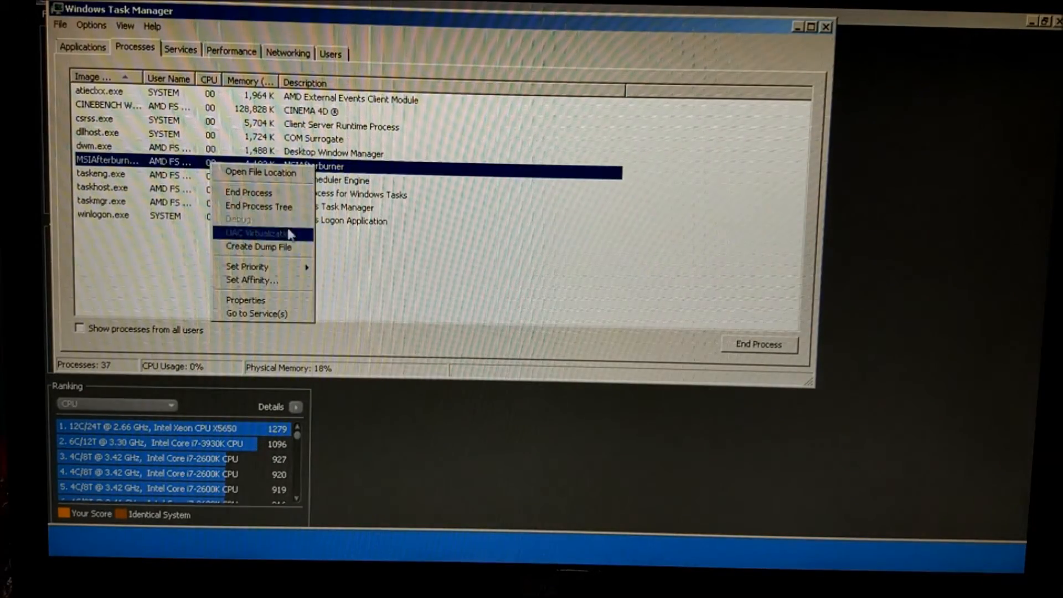
click(248, 191)
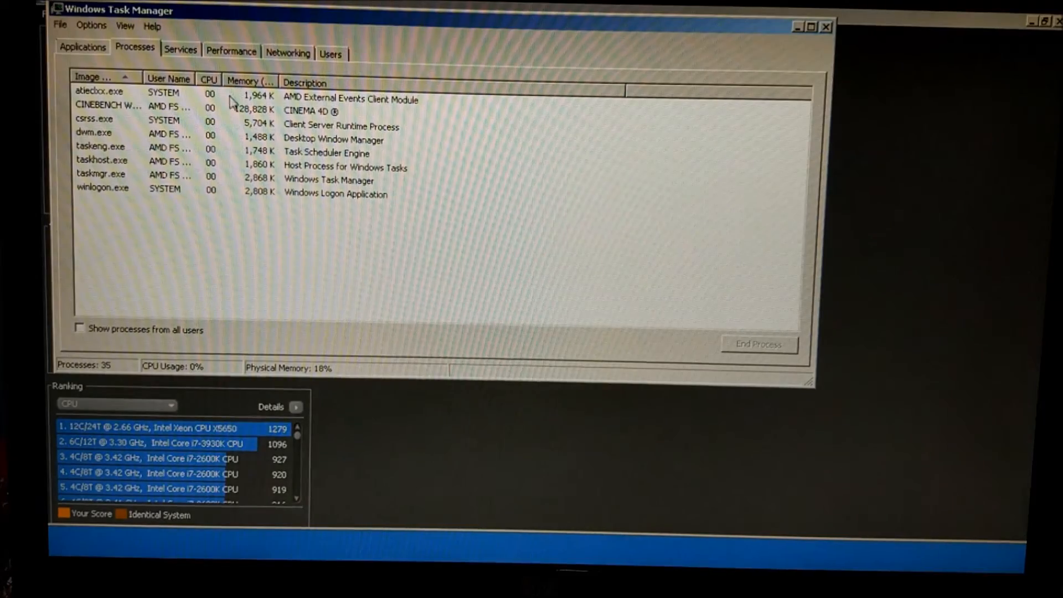
right_click(108, 108)
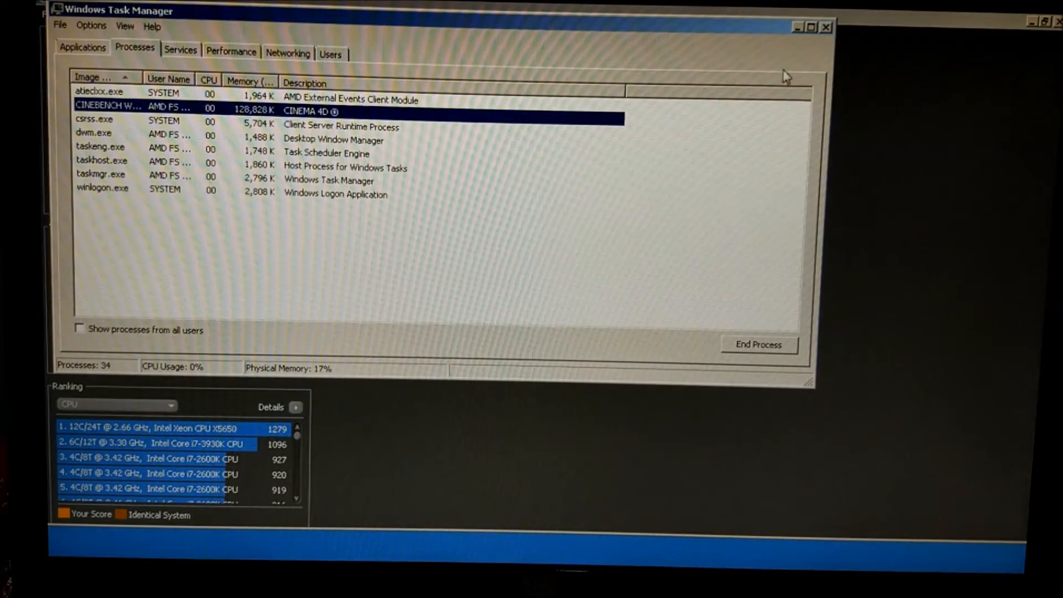
click(757, 344)
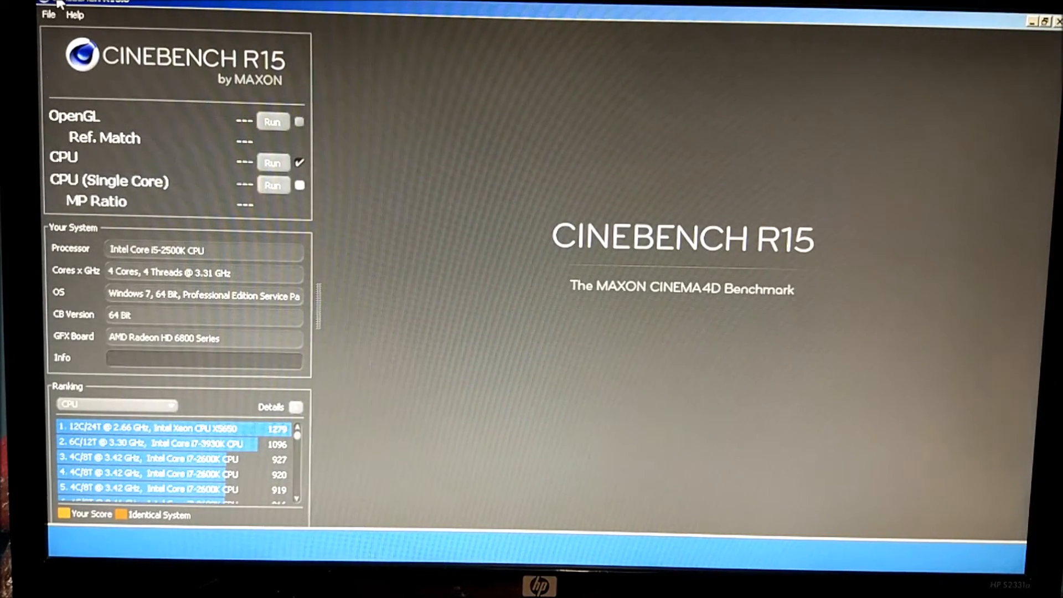
Run the Cinebench R15 multi-core CPU benchmark and wait for the render to finish.
click(48, 14)
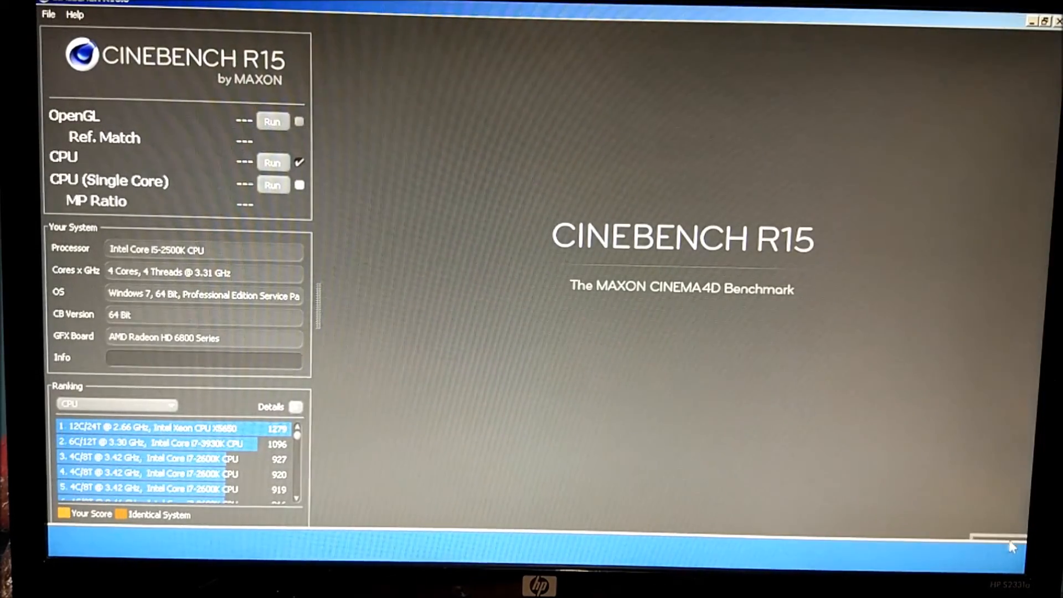
click(1036, 20)
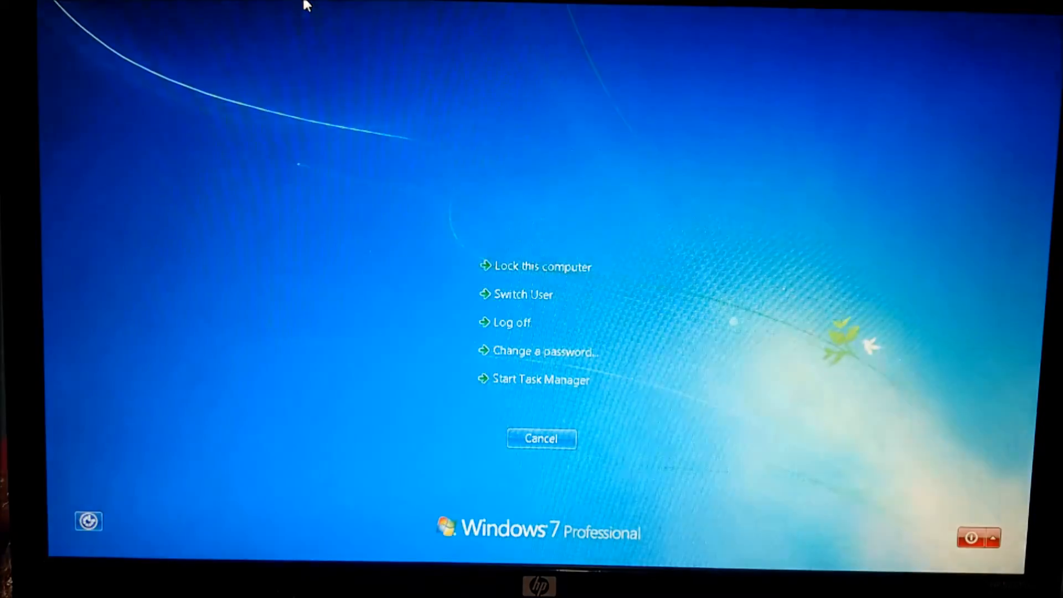
Display the 717 cb score beside CPU-Z's 5202.51 MHz and memory readings, then close all windows.
click(542, 379)
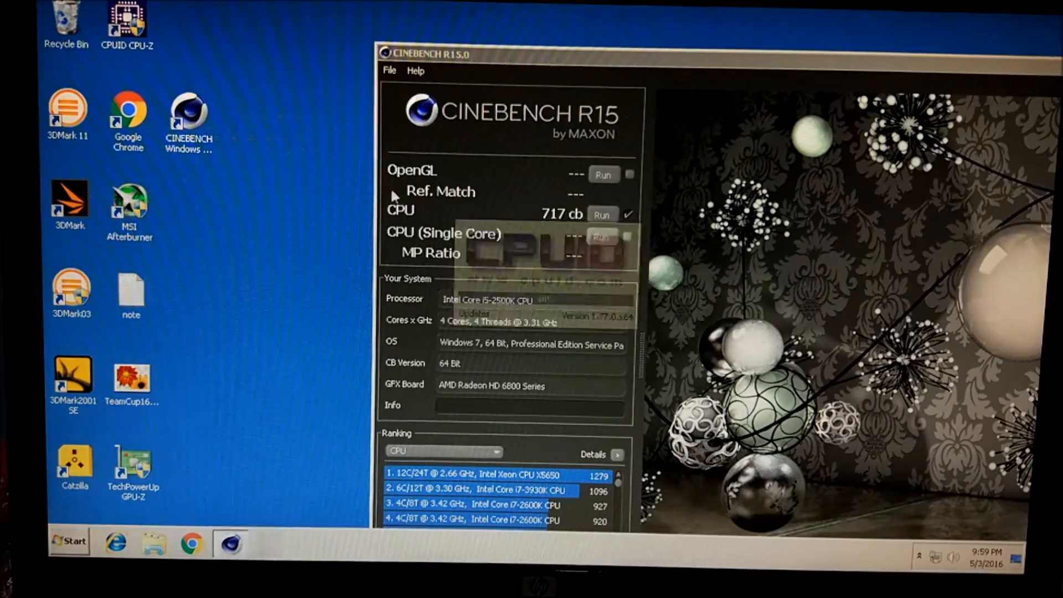
click(126, 20)
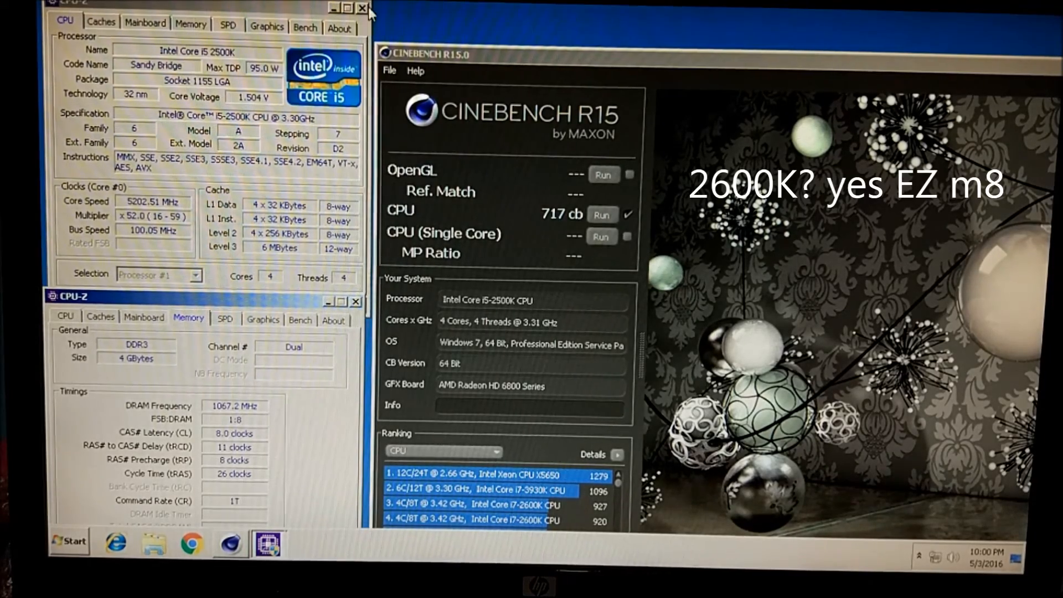
click(362, 7)
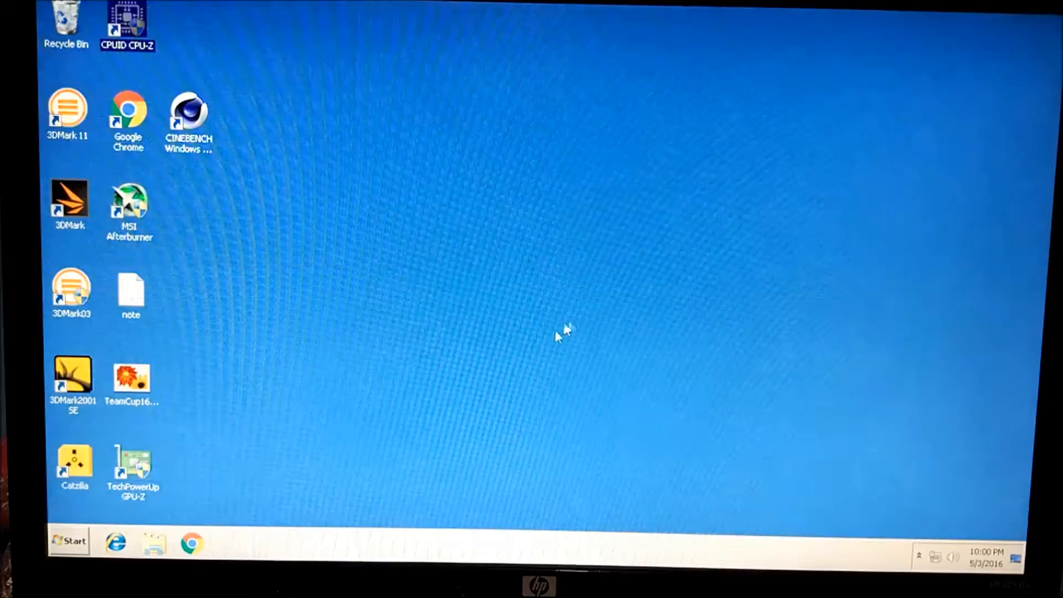
double_click(188, 115)
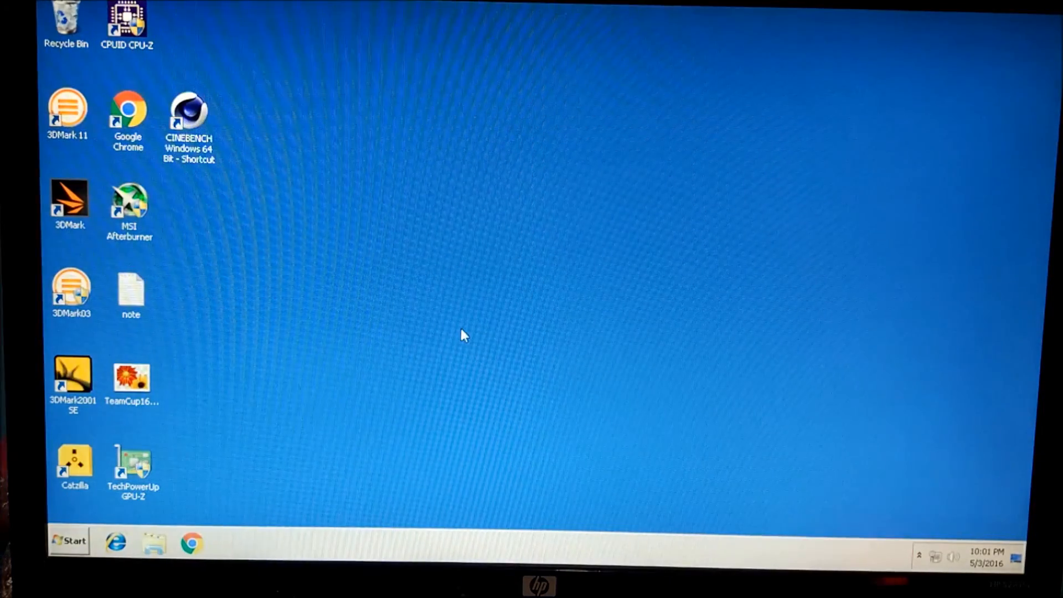
mouse_move(469, 369)
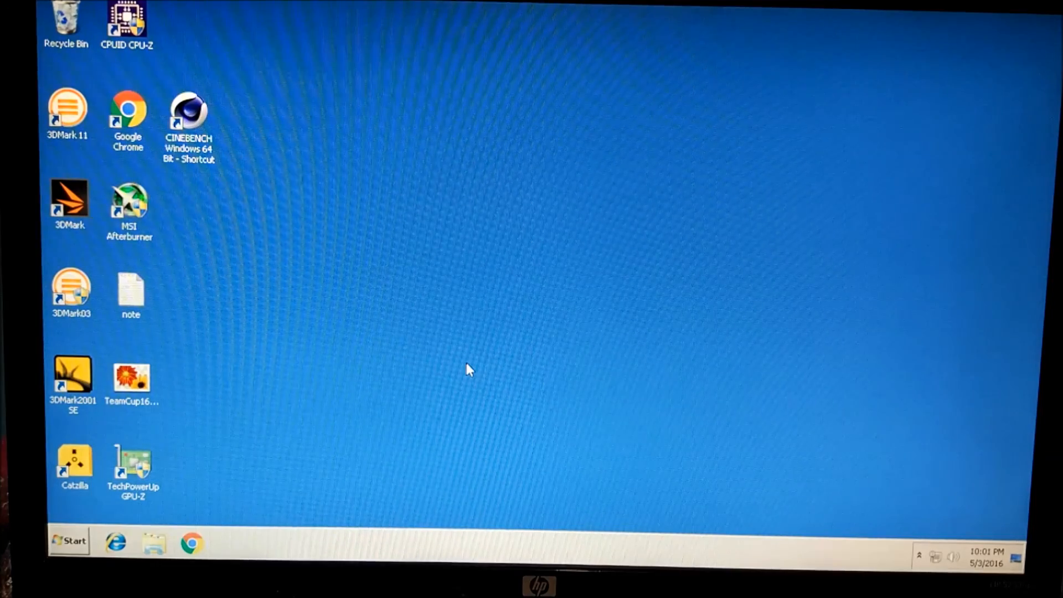
mouse_move(438, 370)
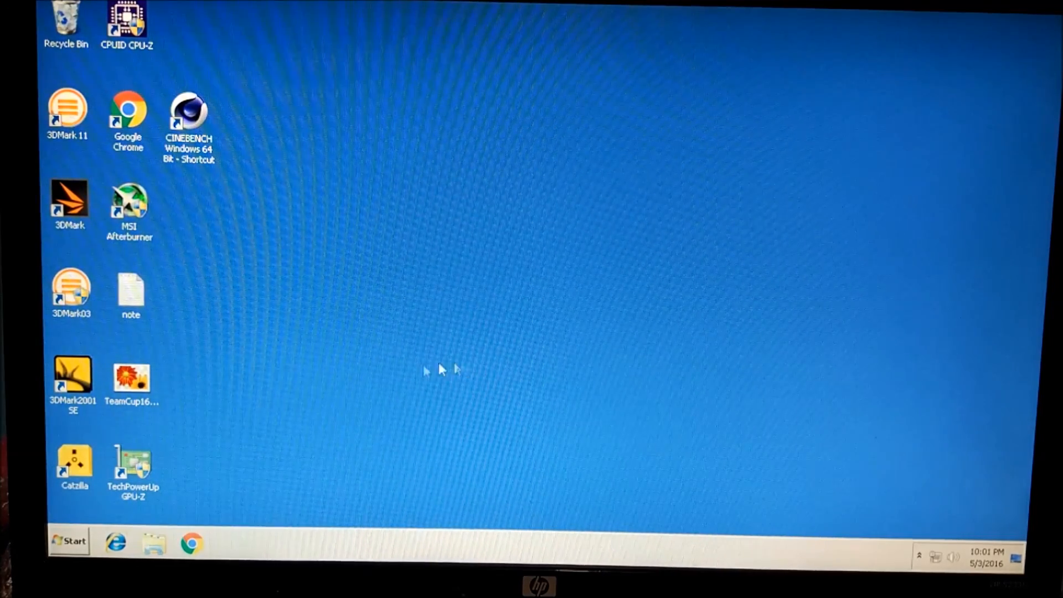